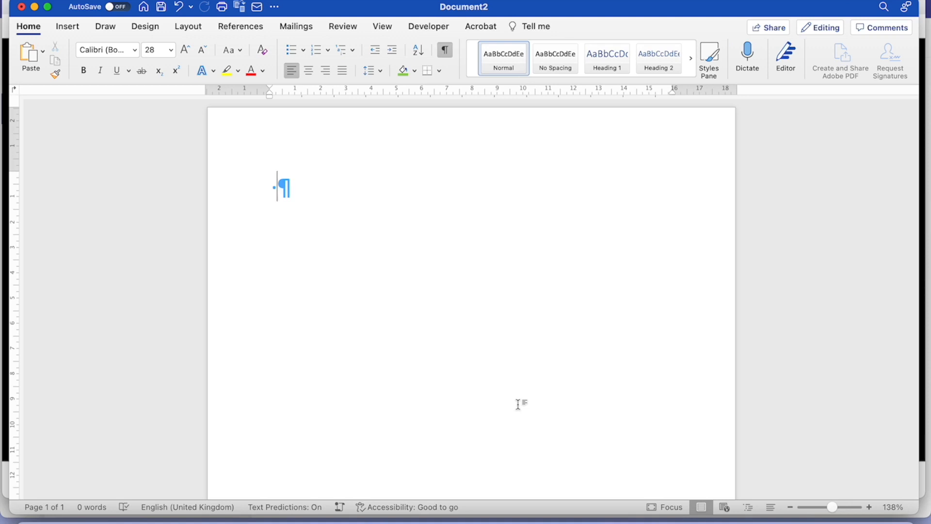
# Type Ë, ë and ã on the first line using the press-and-hold accent popup.
pyautogui.write('e')
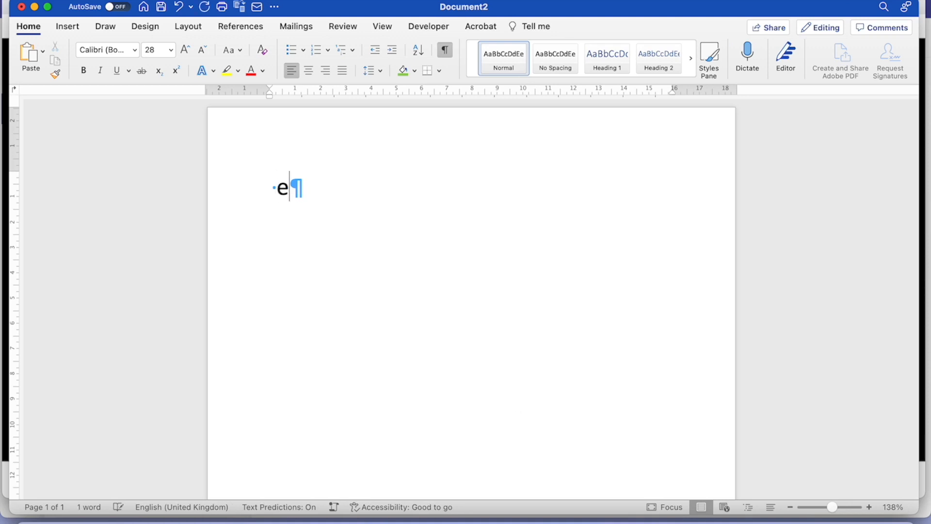
pyautogui.press('e')
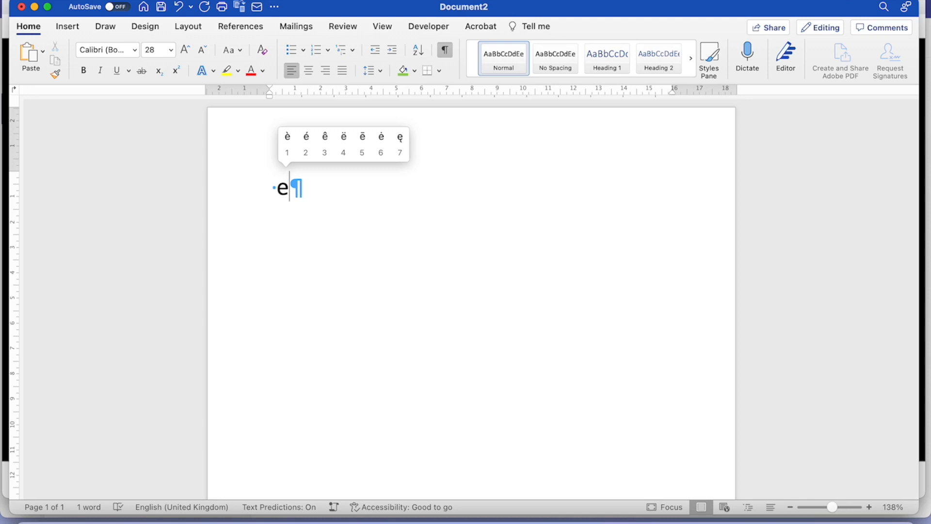
pyautogui.moveTo(343, 142)
pyautogui.write('Ë')
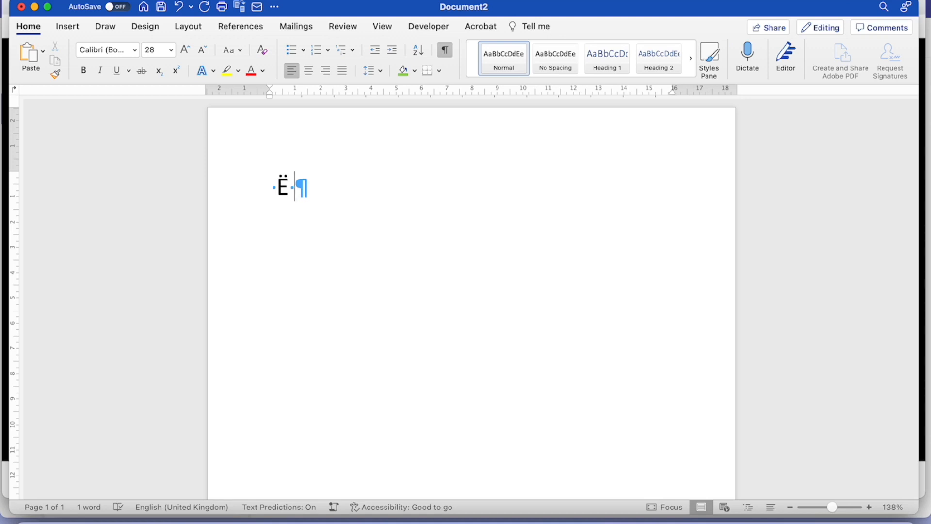
pyautogui.write('e')
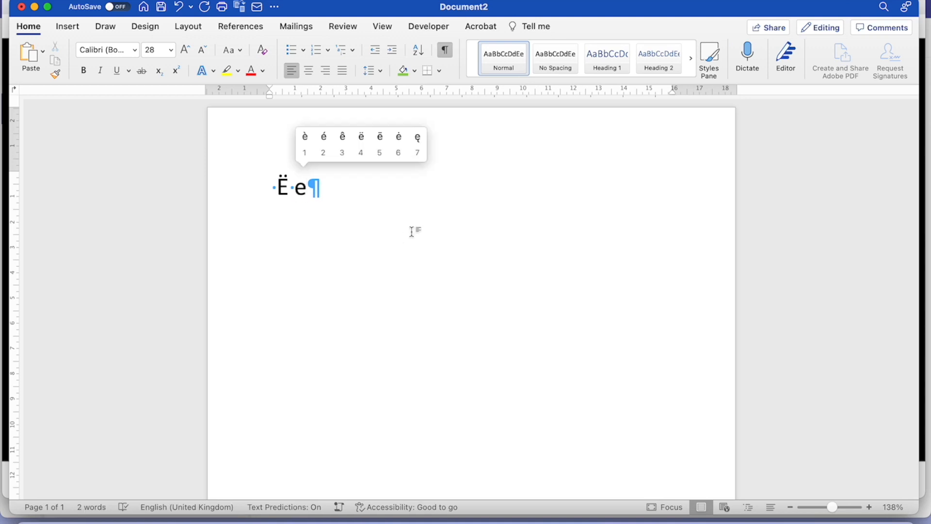
pyautogui.click(360, 137)
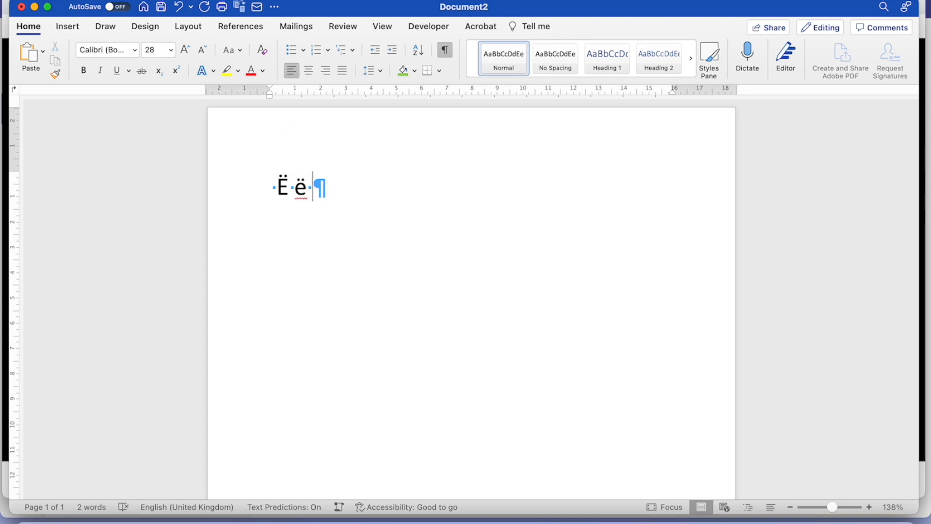
pyautogui.write('a')
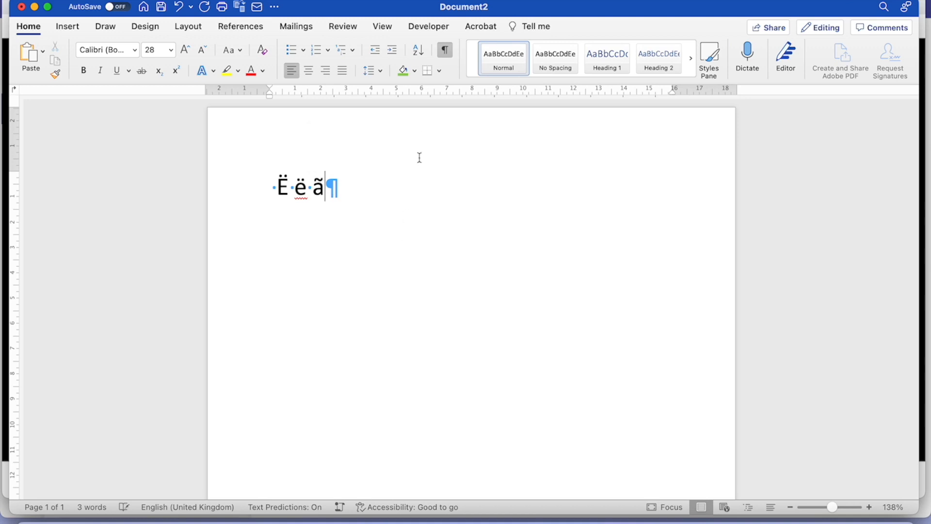
pyautogui.write('o')
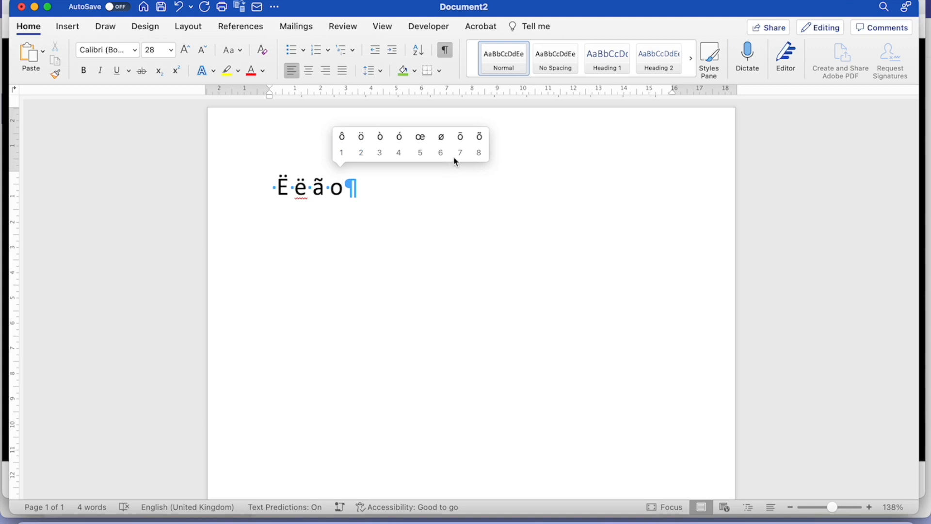
pyautogui.click(420, 136)
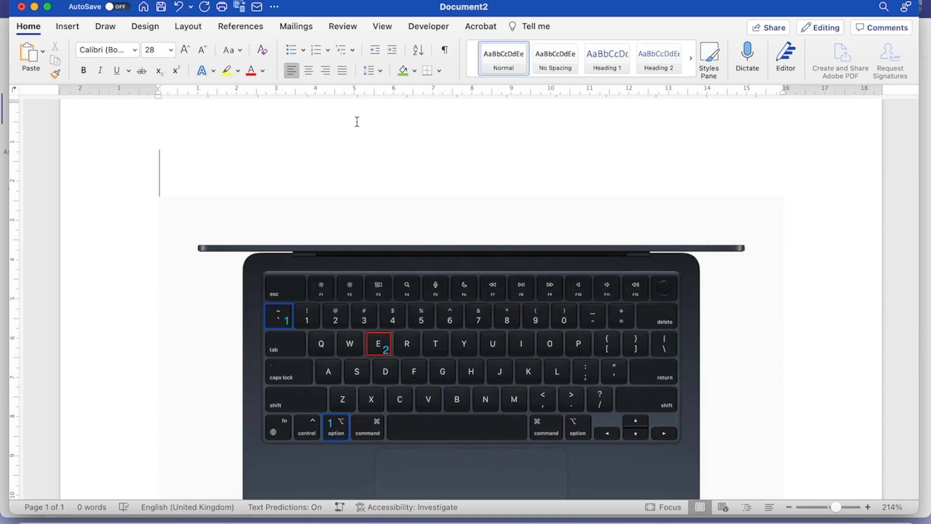
pyautogui.moveTo(338, 441)
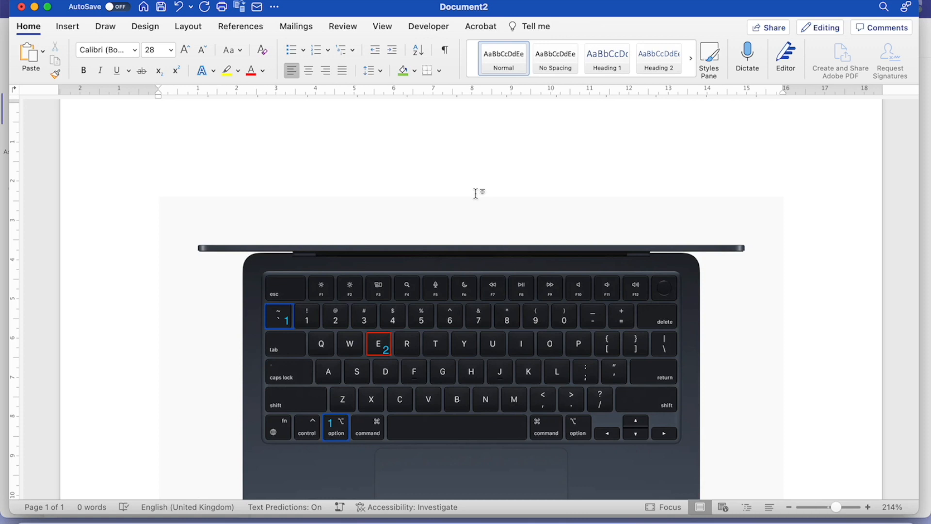
# Type è, È and é with the Option+` and Option+E accent shortcuts, then clear them.
pyautogui.write('è')
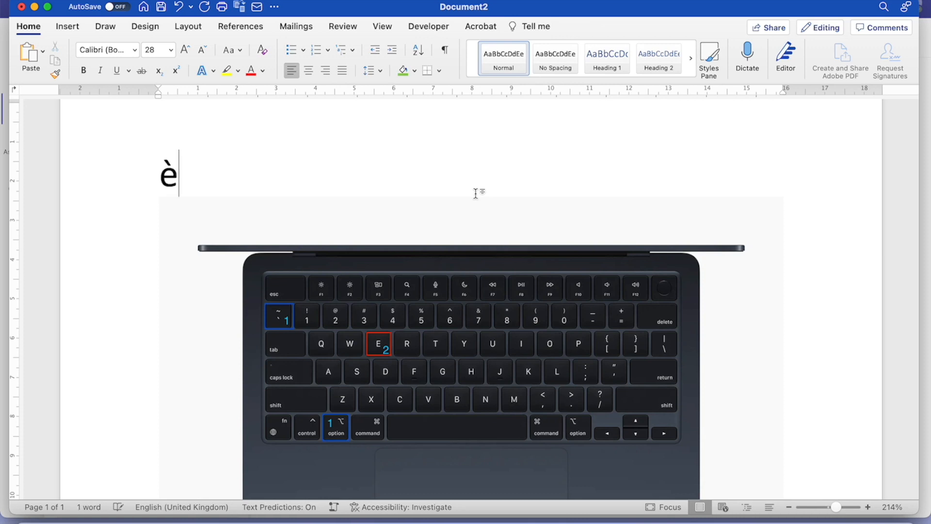
pyautogui.press('shift+e')
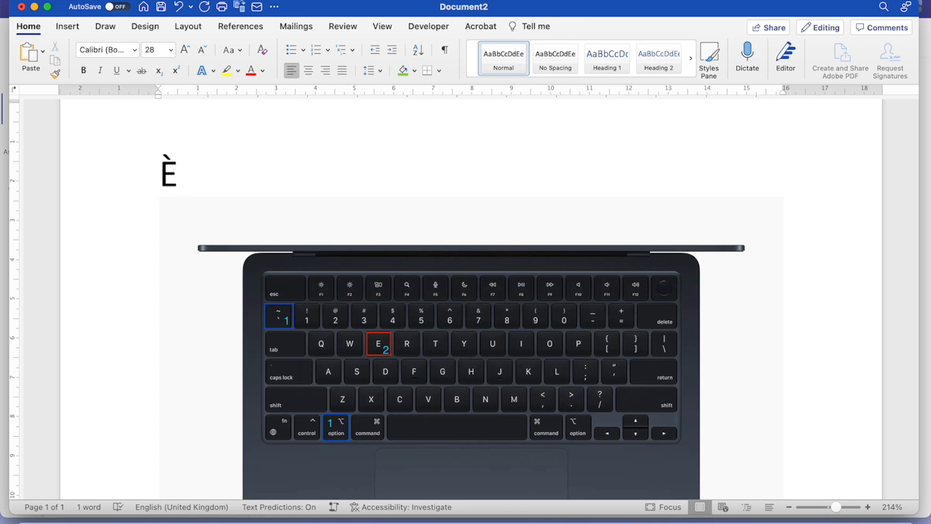
pyautogui.write('`')
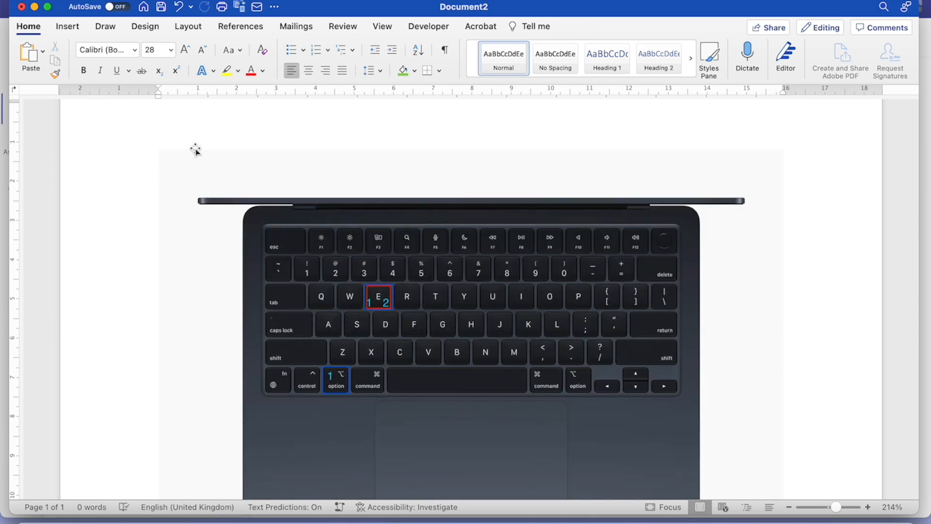
pyautogui.scroll(-3)
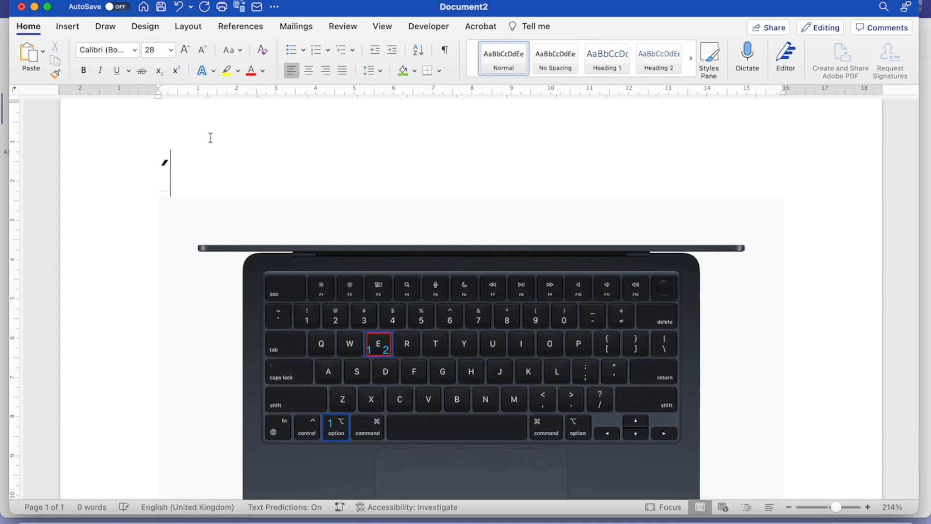
pyautogui.write('é')
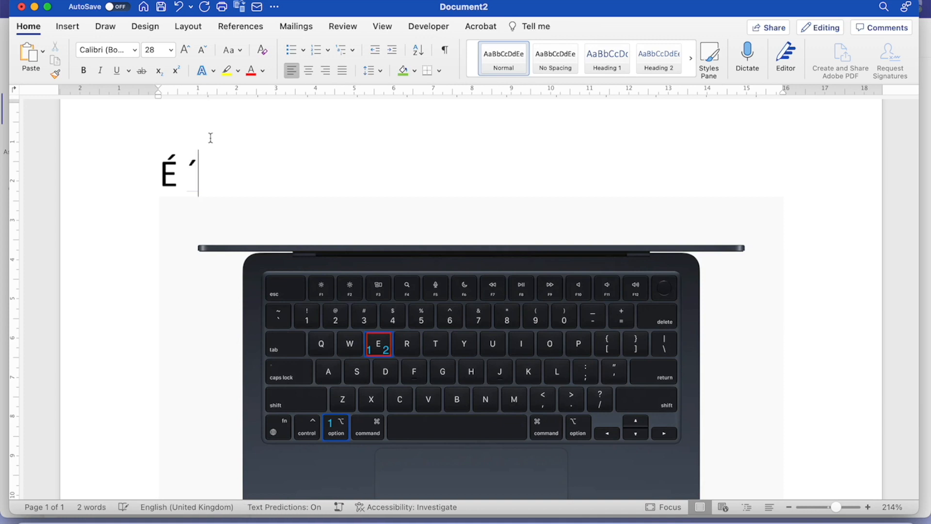
pyautogui.write('e')
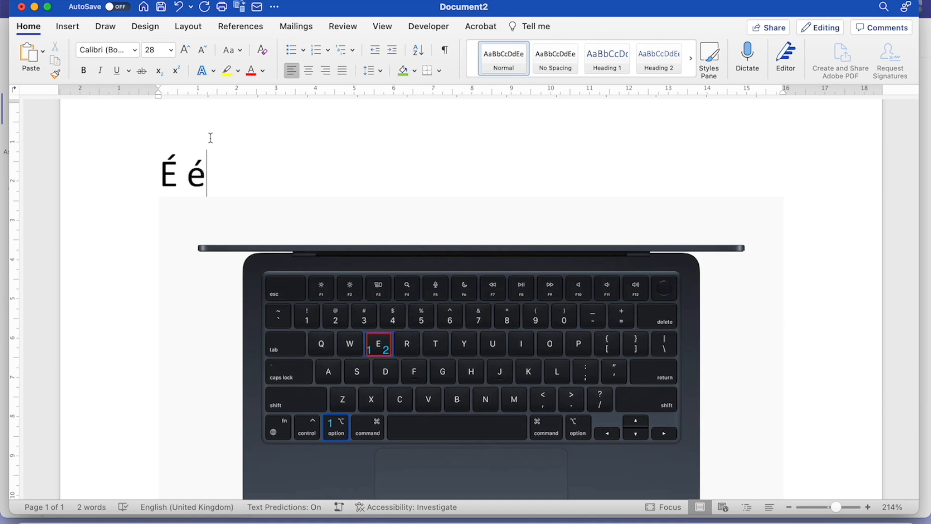
pyautogui.press('backspace')
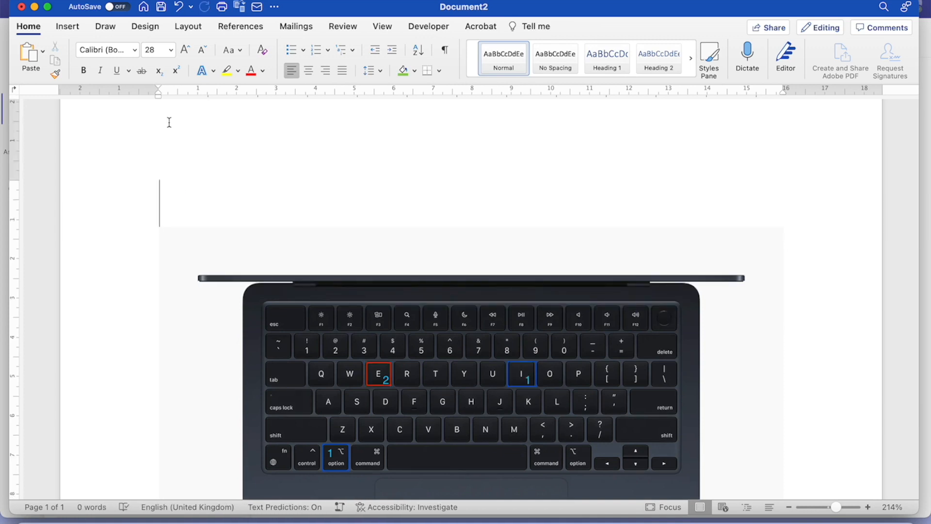
# Type circumflex and umlaut letters such as ë and ü with Option shortcuts, then delete them.
pyautogui.write('^')
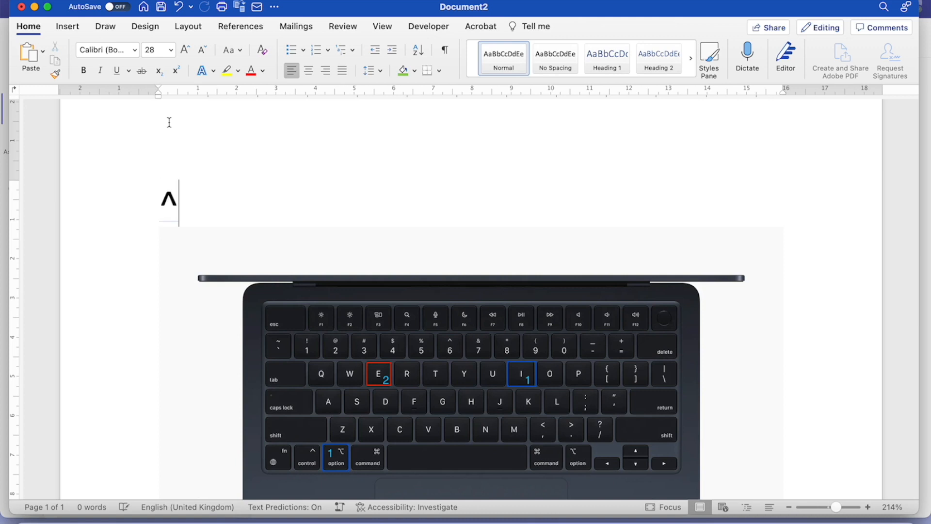
pyautogui.write('↑')
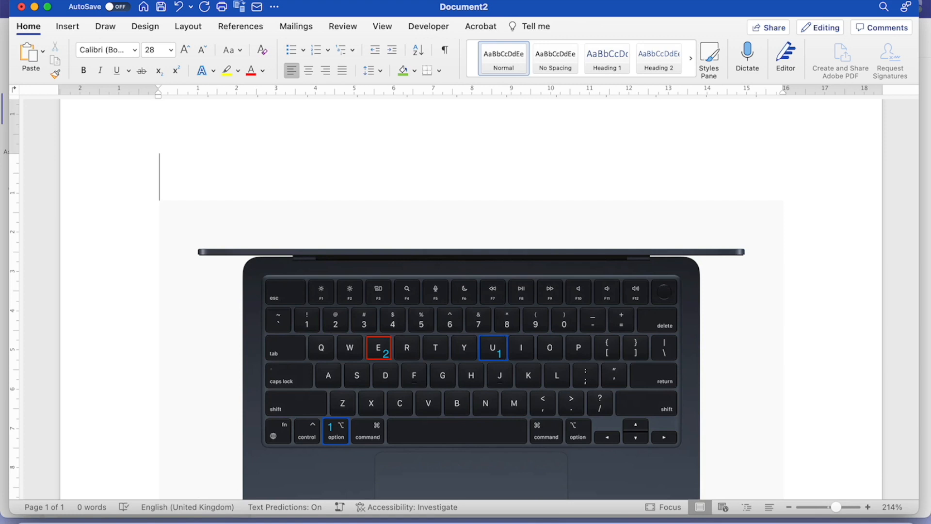
pyautogui.write('ë ¨')
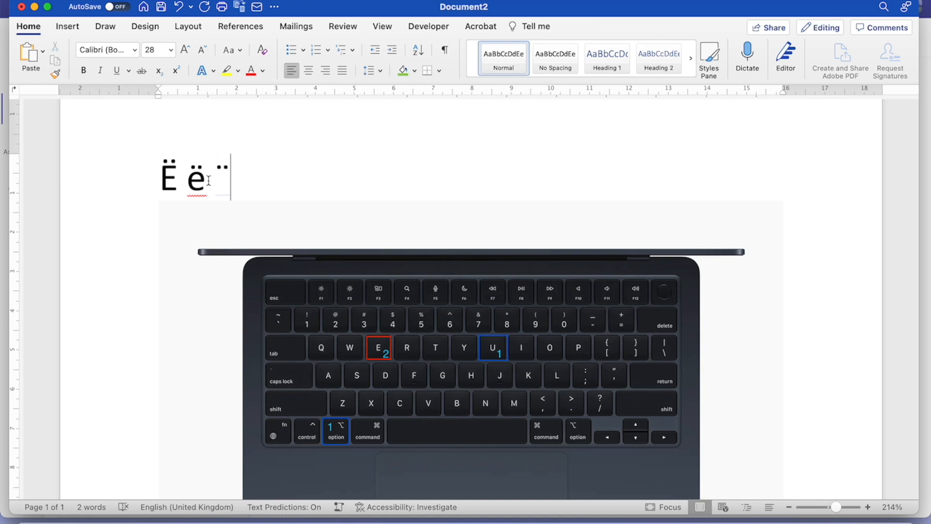
pyautogui.write('ü')
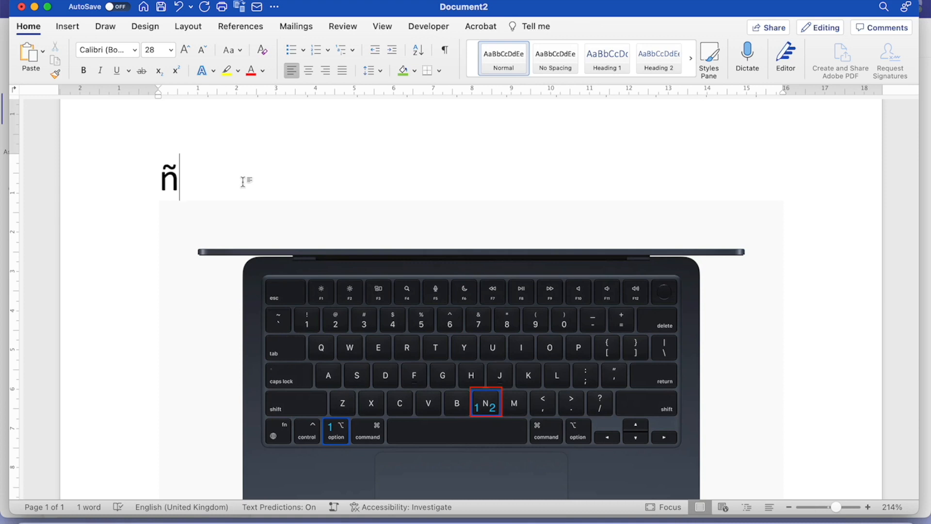
pyautogui.press('backspace')
pyautogui.write('ç')
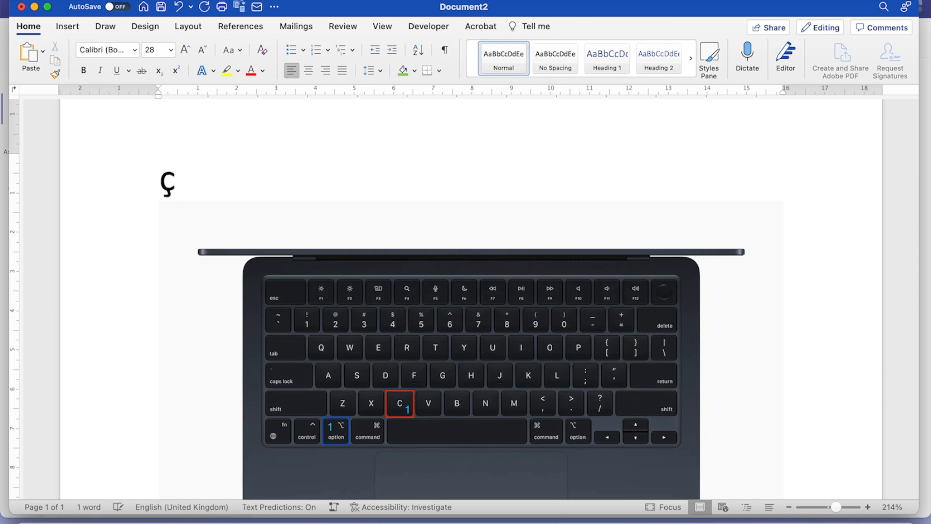
pyautogui.press('backspace')
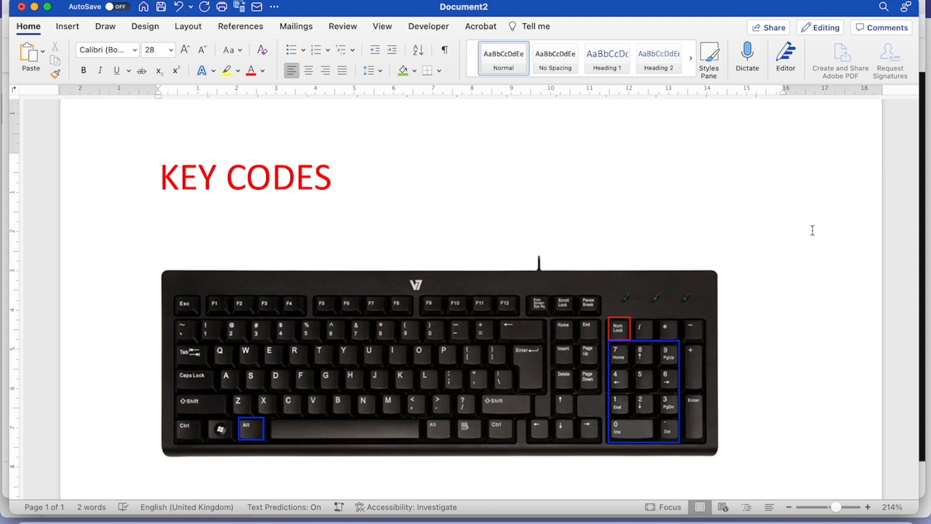
# Place the cursor at the end of the red KEY CODES heading.
pyautogui.click(331, 177)
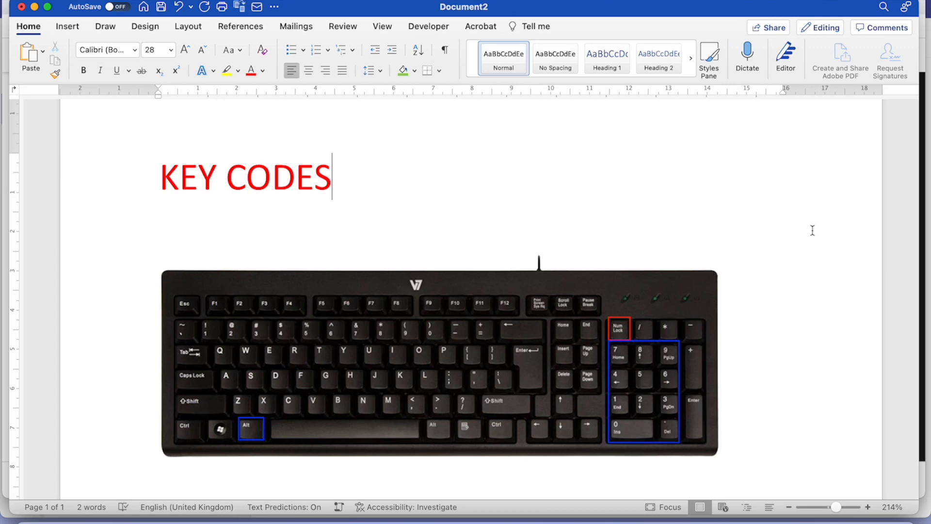
pyautogui.moveTo(635, 331)
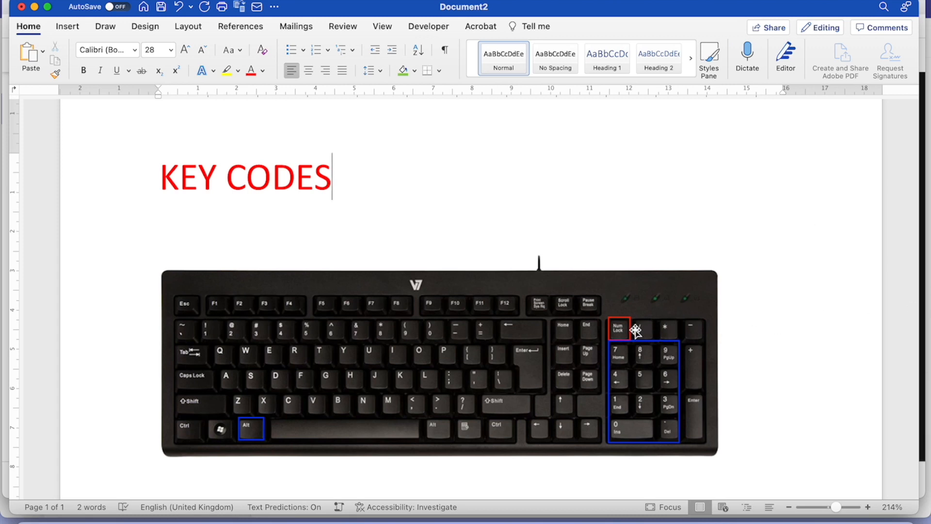
pyautogui.moveTo(658, 278)
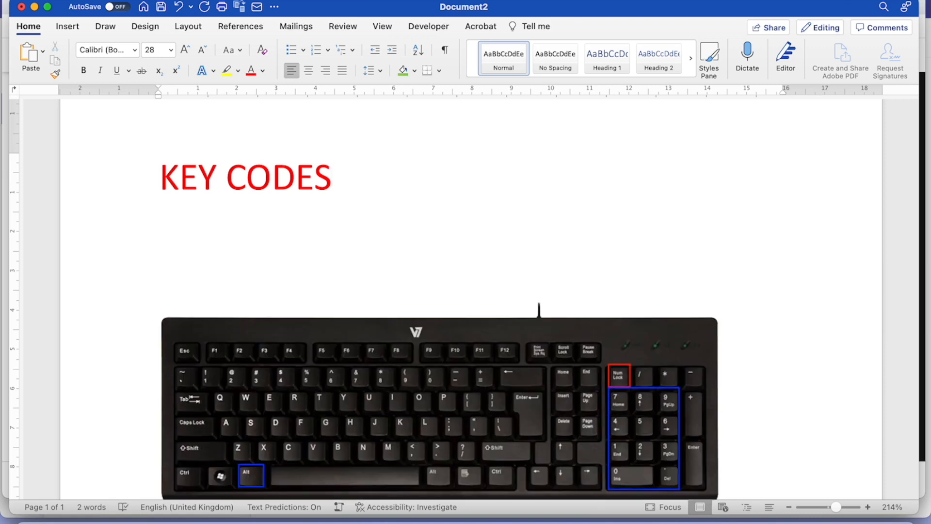
pyautogui.moveTo(516, 276)
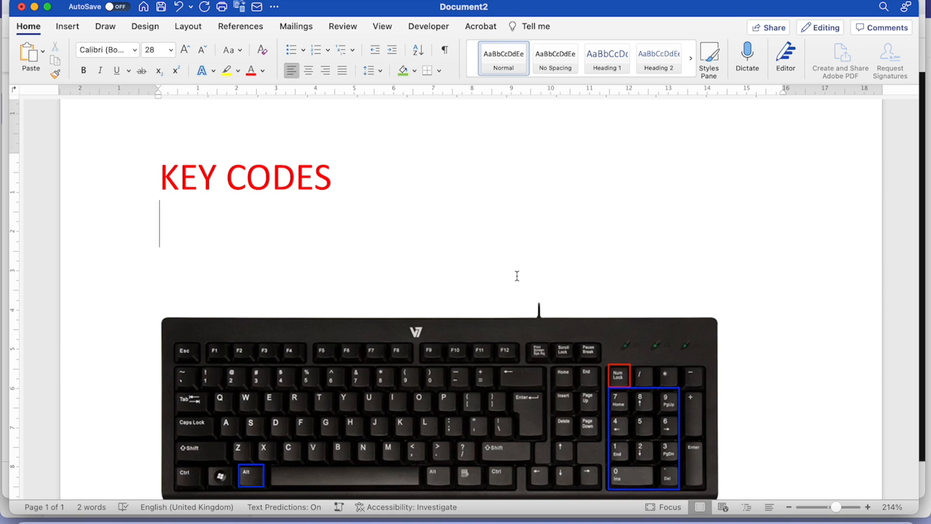
# Type é and è below KEY CODES and undo automatic capitalisation of É.
pyautogui.write('é')
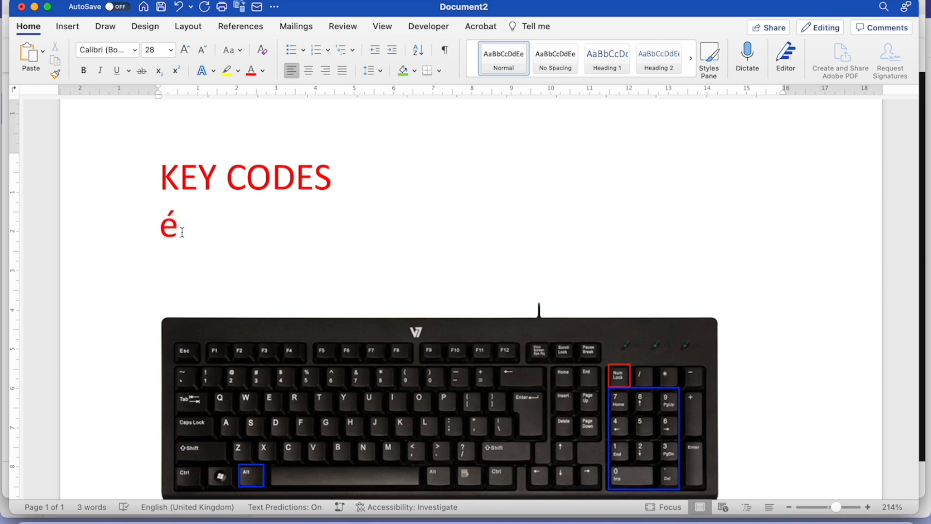
pyautogui.click(181, 224)
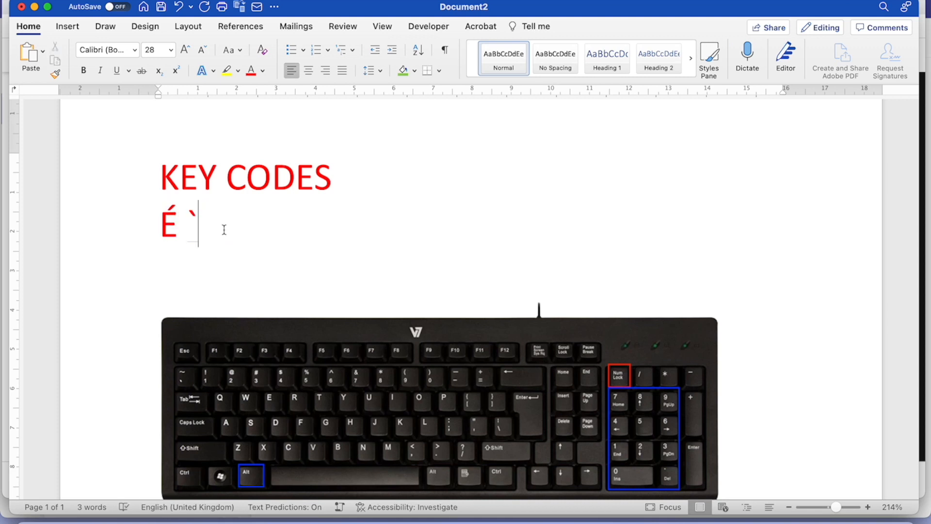
pyautogui.write('è')
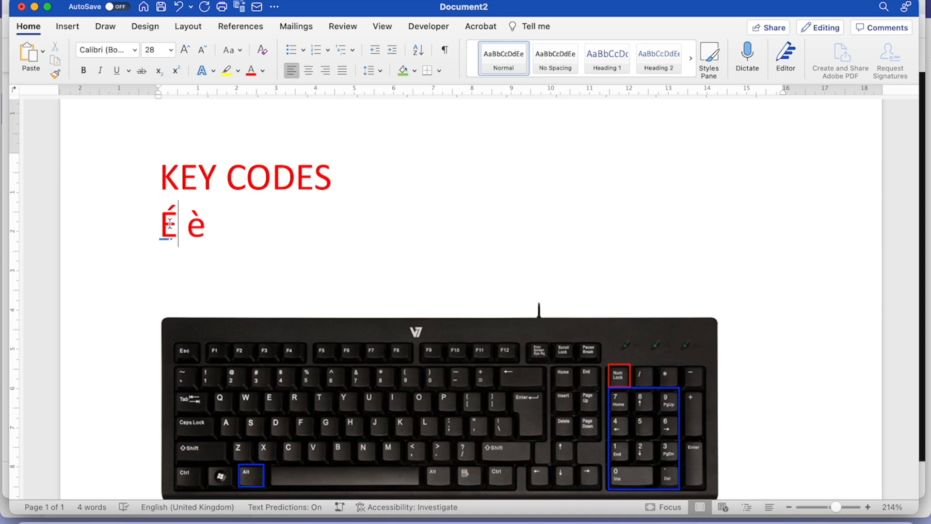
pyautogui.click(169, 245)
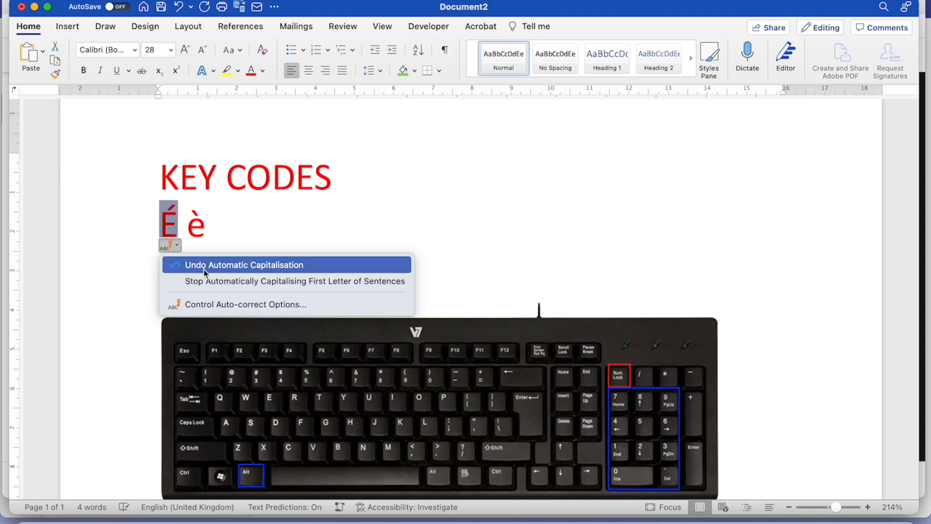
pyautogui.click(243, 264)
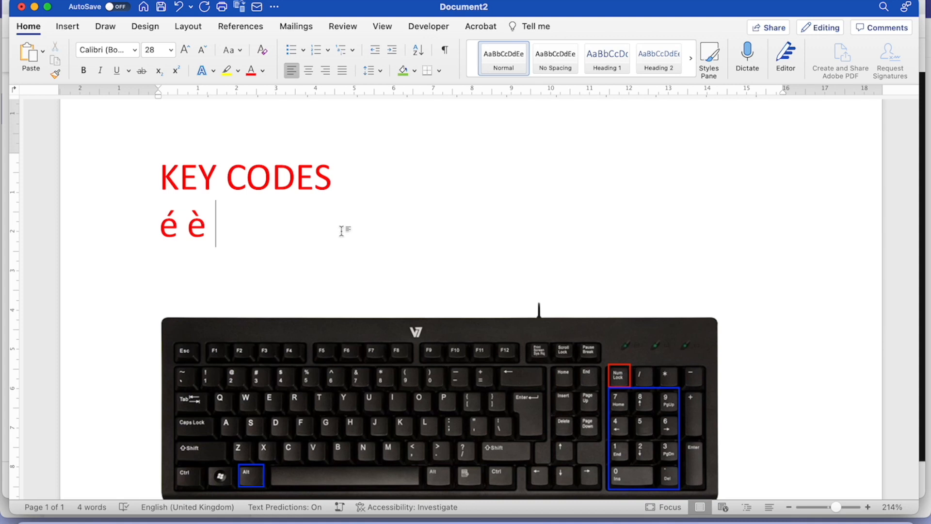
pyautogui.scroll(-3)
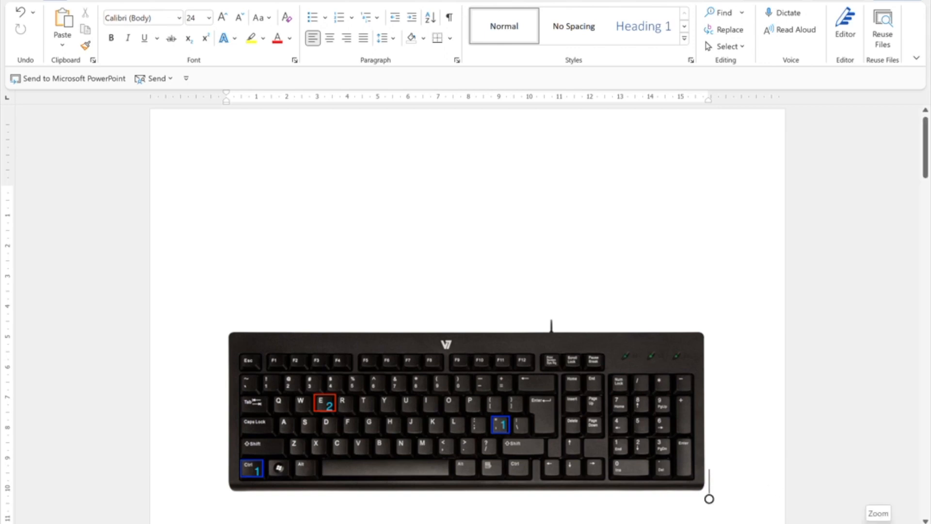
# Type è with Ctrl+` then E on the line above the keyboard picture.
pyautogui.scroll(-3)
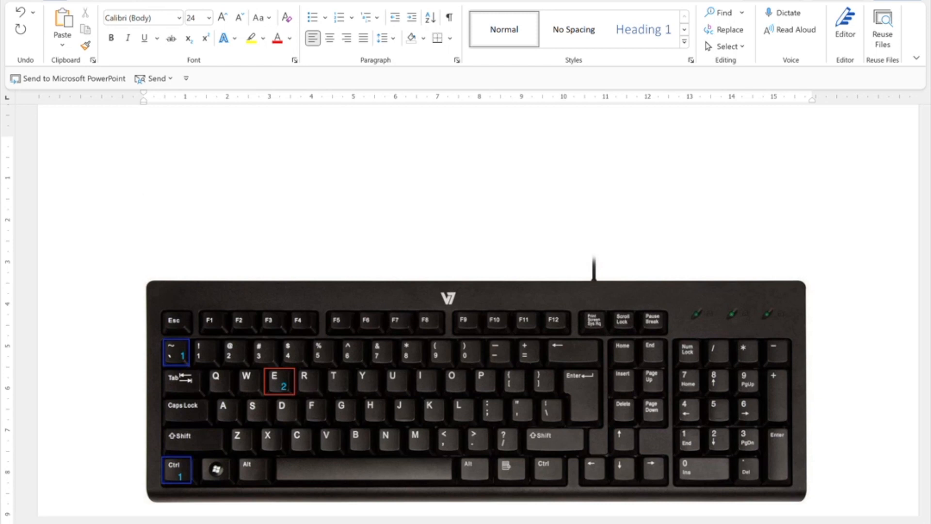
pyautogui.click(144, 220)
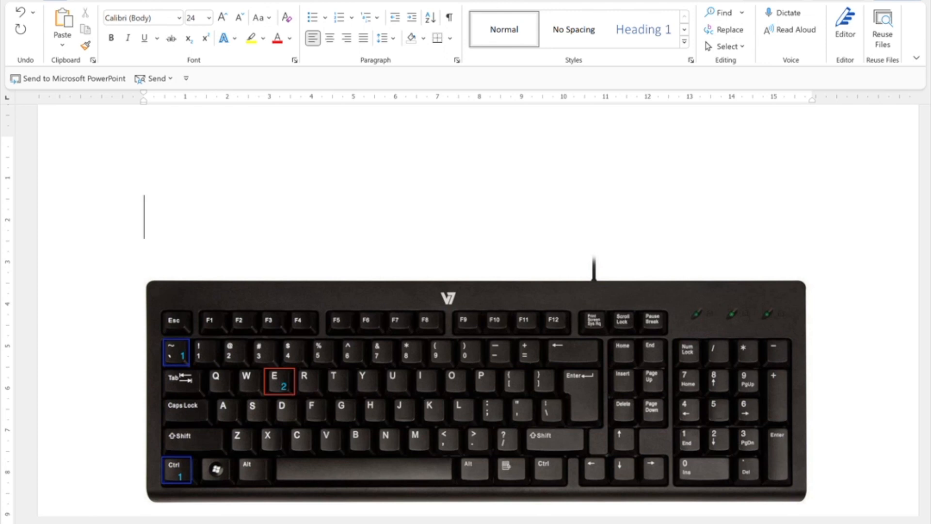
pyautogui.write('è')
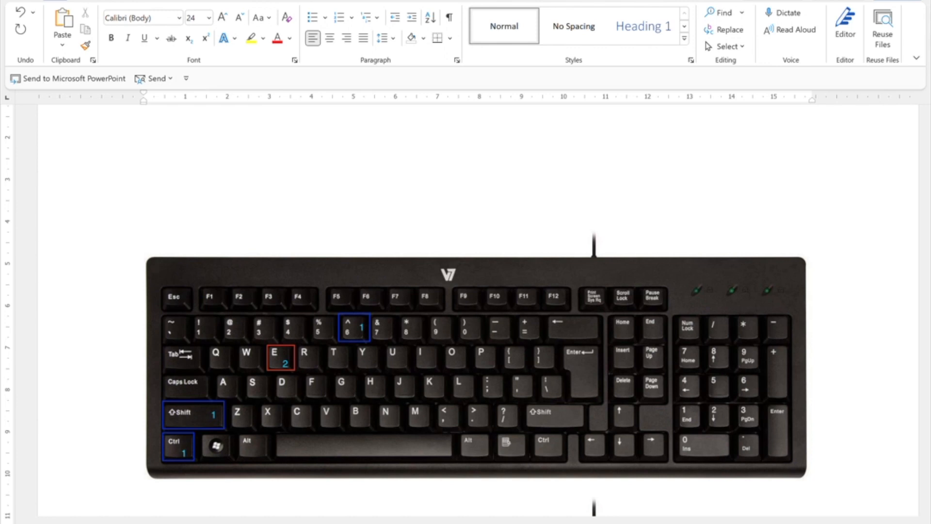
# Type circumflex letters Ê, ê and î, then ñ above the N keyboard picture.
pyautogui.write('Ê')
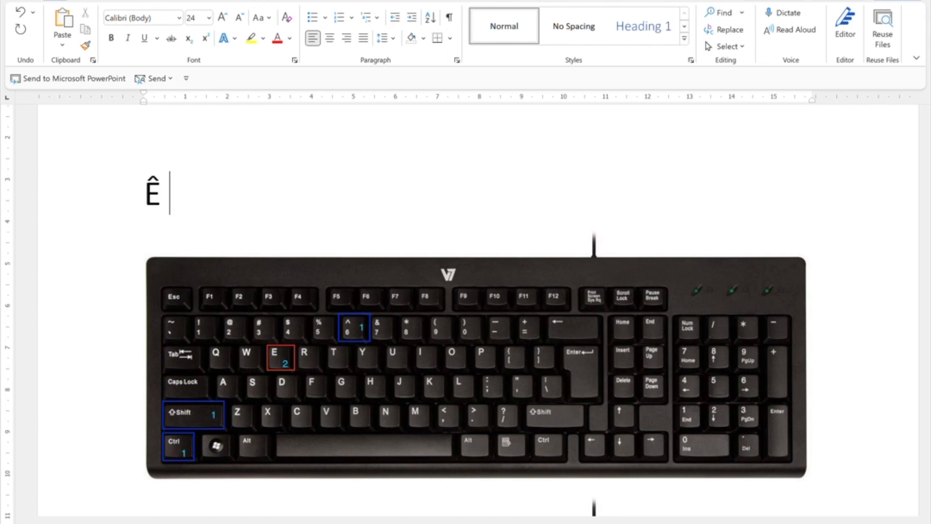
pyautogui.write('ê â')
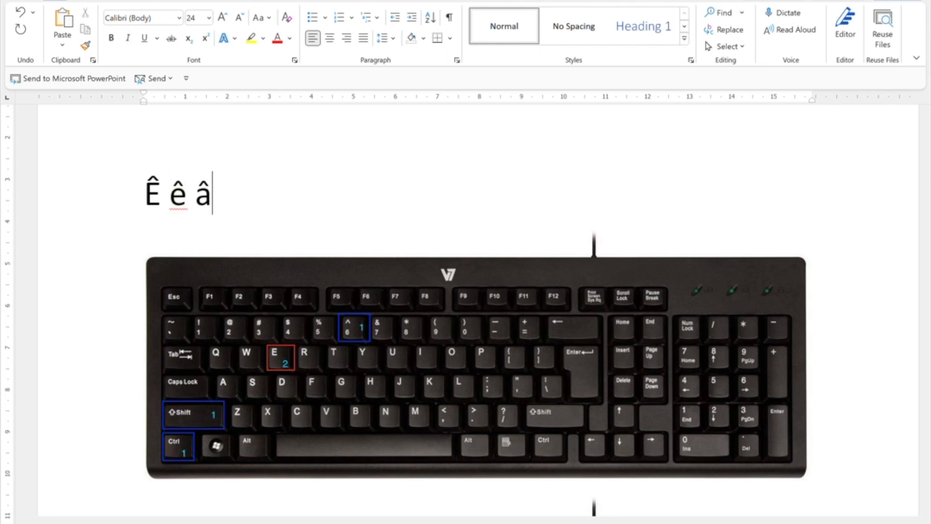
pyautogui.write('î')
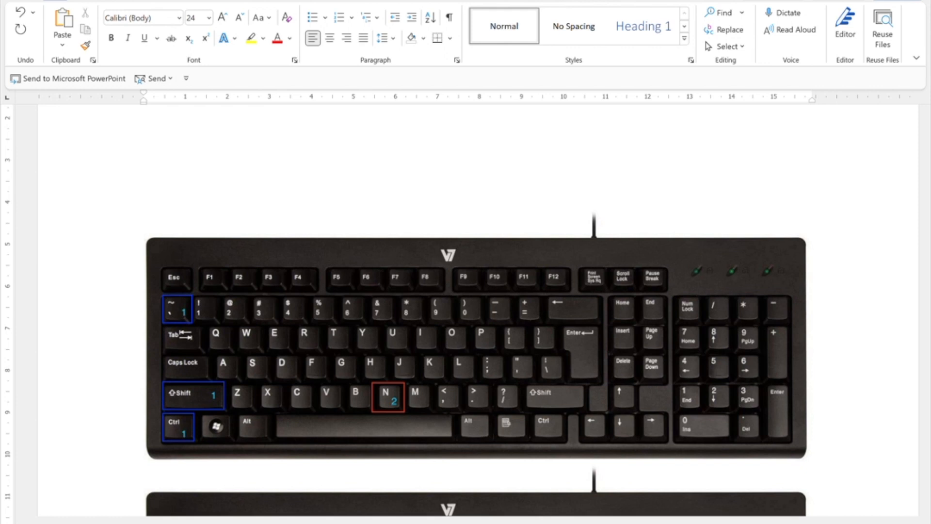
pyautogui.click(144, 173)
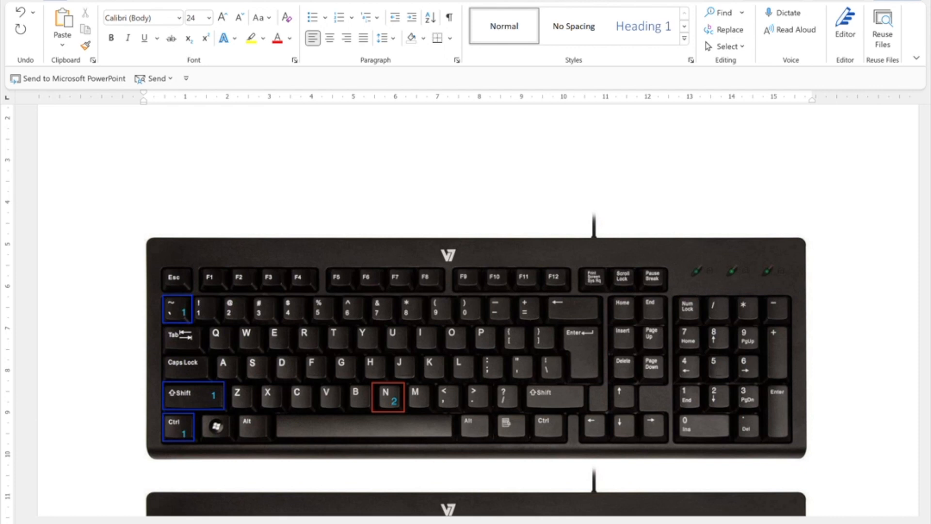
pyautogui.write('ñ')
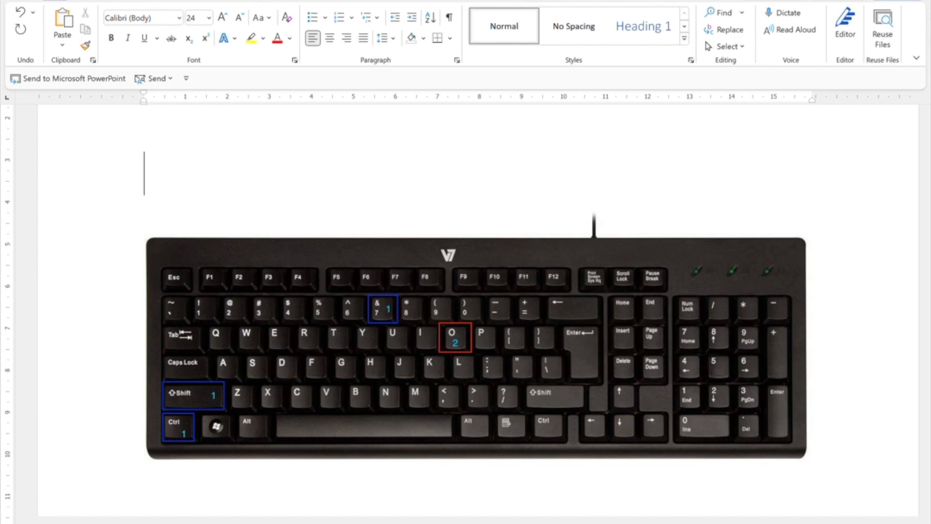
# Type the œ ligature, then umlaut letters ü and ï with Ctrl+Shift shortcuts.
pyautogui.write('œ')
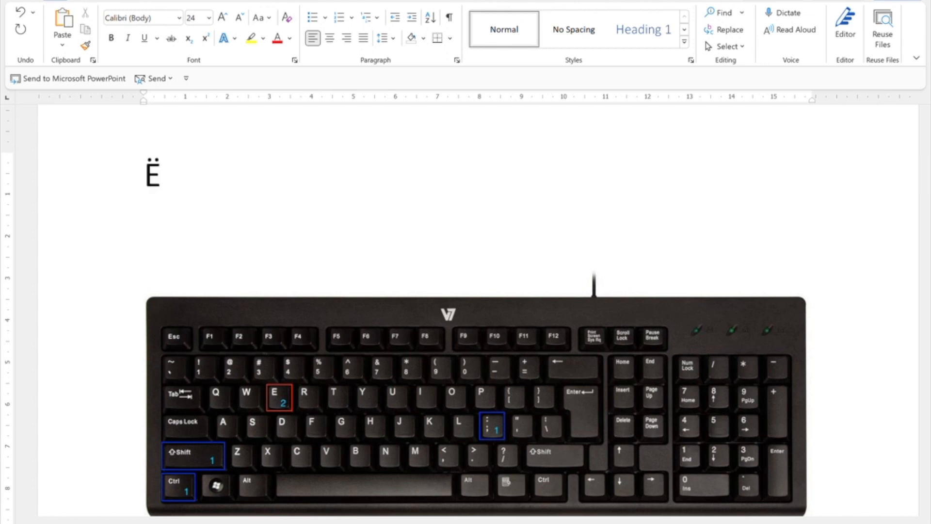
pyautogui.write('ü')
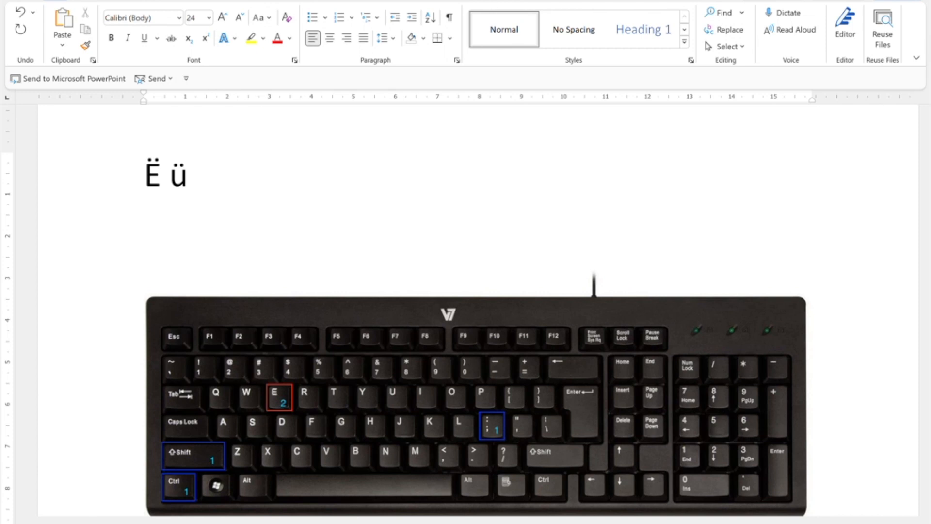
pyautogui.write('ï')
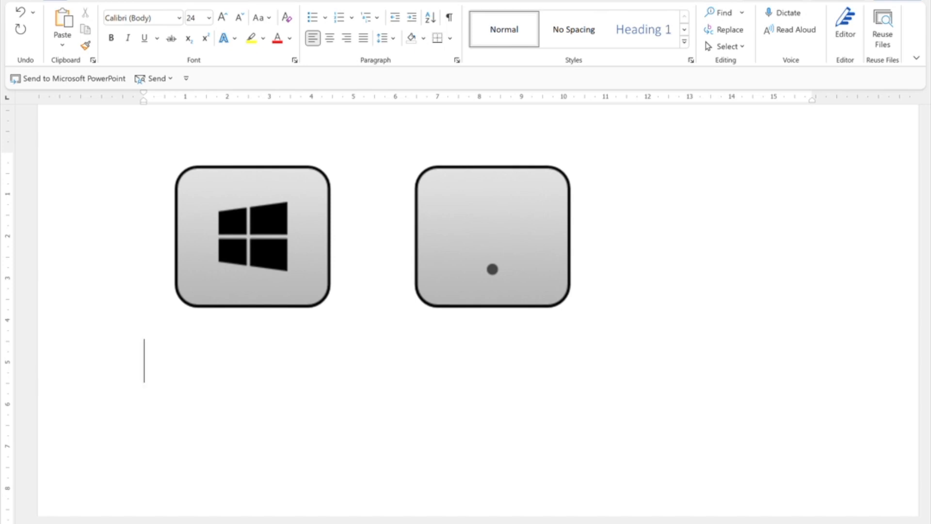
# Open the emoji and symbols panel with Win+.
pyautogui.press('win+.')
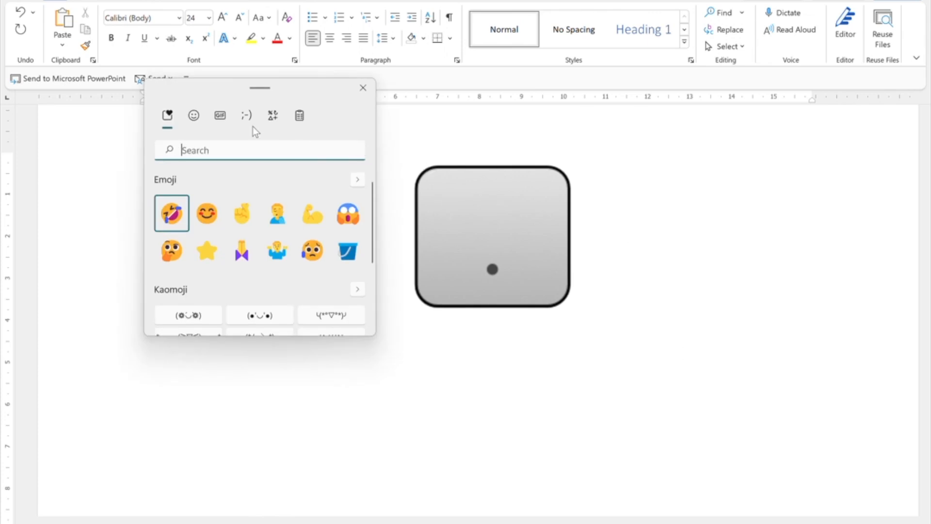
pyautogui.moveTo(220, 116)
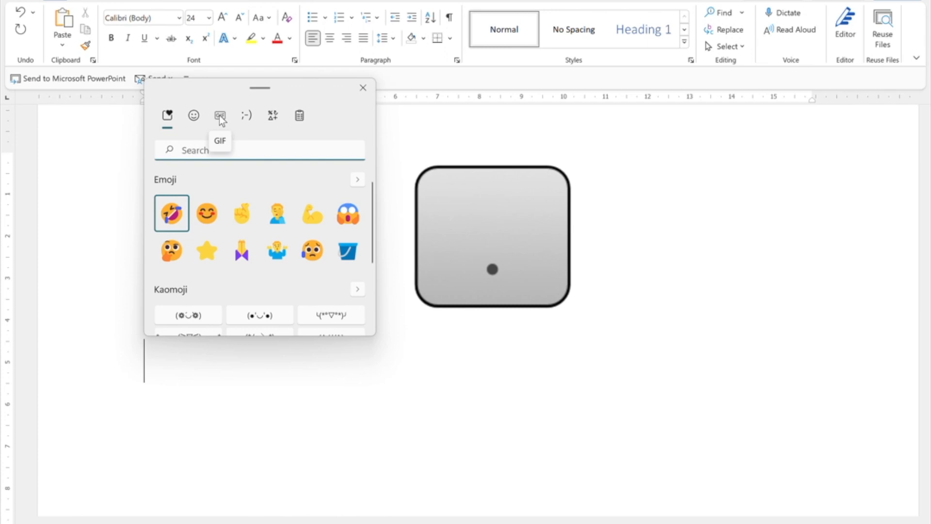
pyautogui.moveTo(247, 116)
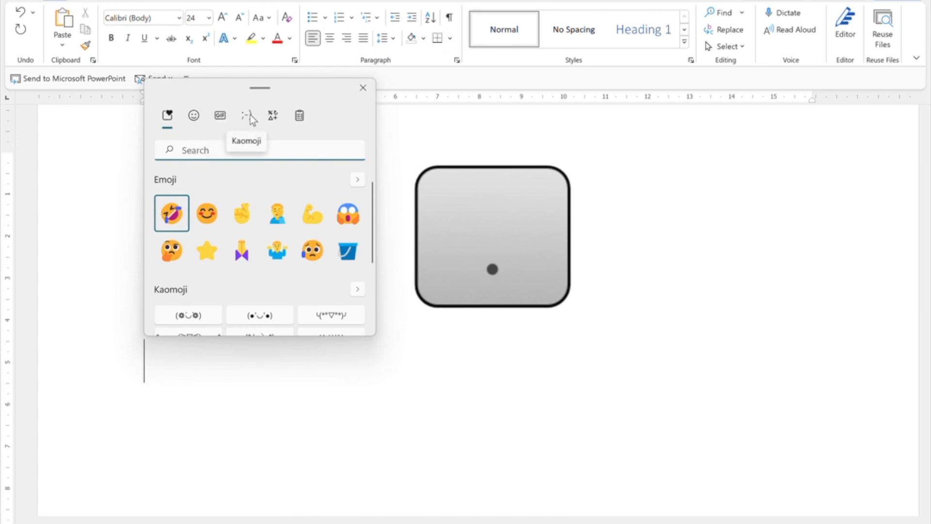
pyautogui.moveTo(272, 115)
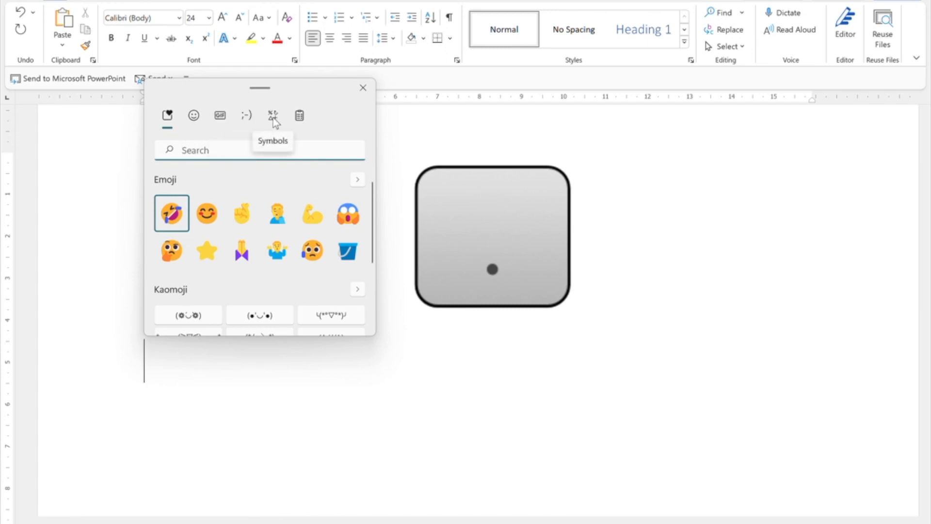
pyautogui.moveTo(299, 115)
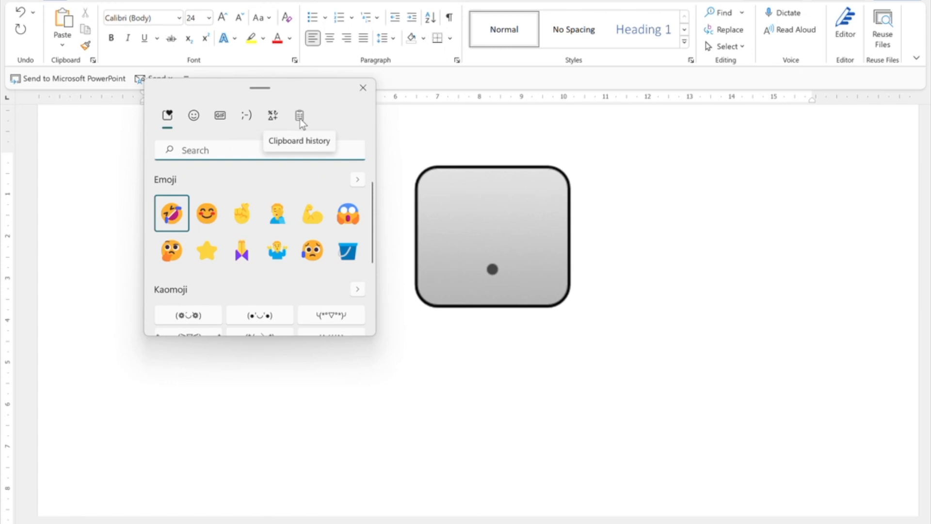
pyautogui.moveTo(272, 115)
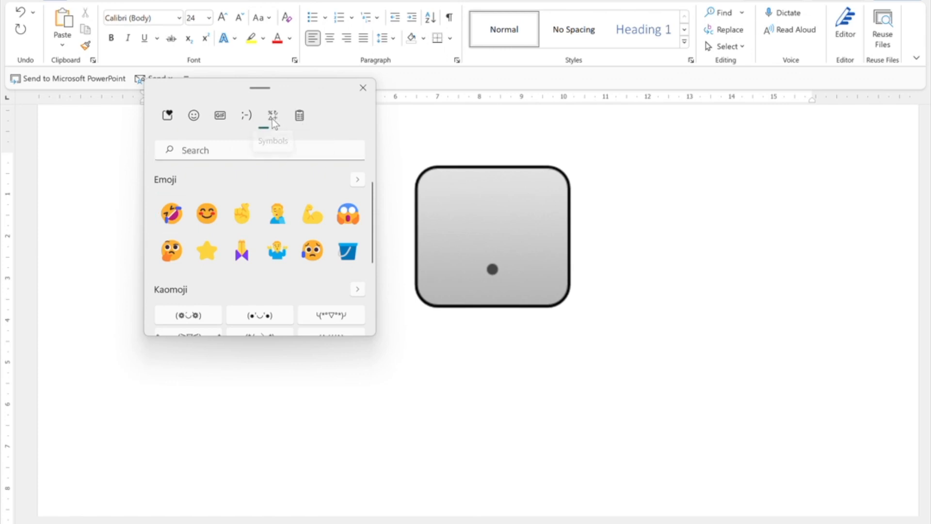
# Browse the panel's Symbols and Latin symbols sets, then close the panel.
pyautogui.click(272, 116)
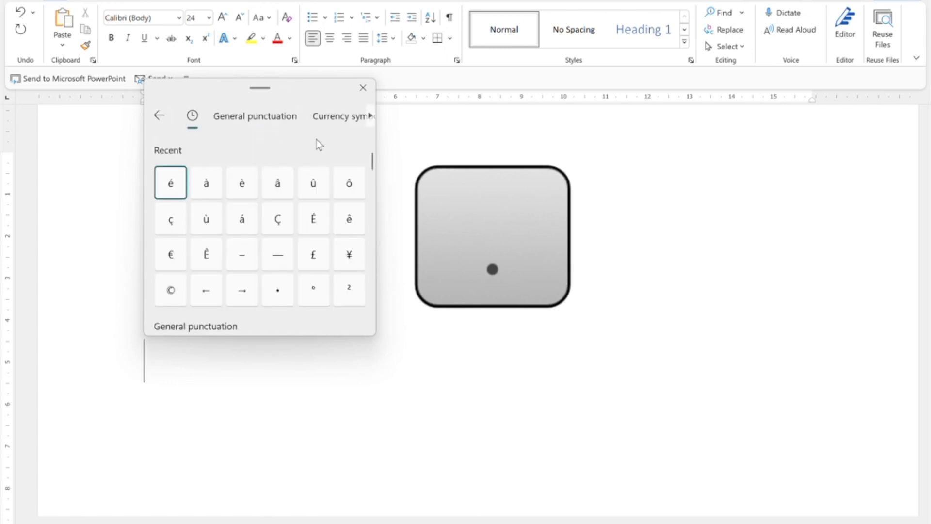
pyautogui.moveTo(334, 189)
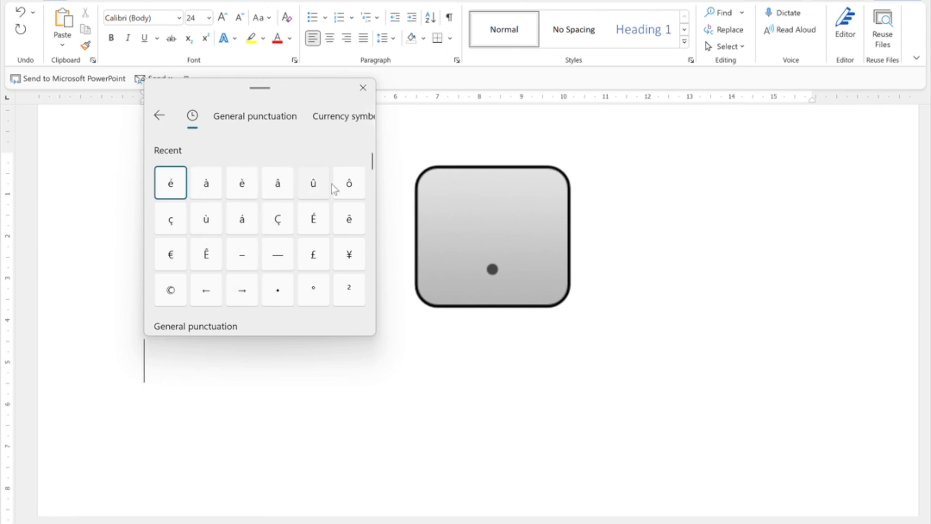
pyautogui.moveTo(318, 228)
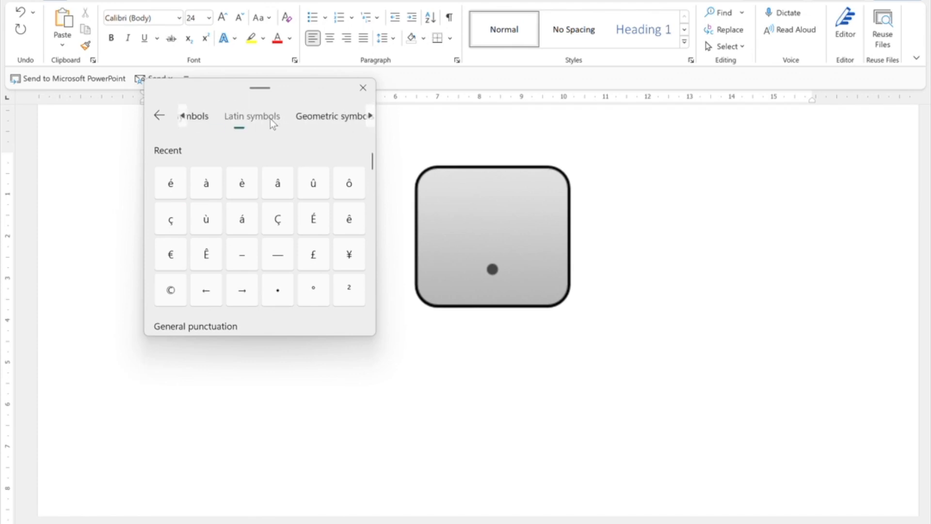
pyautogui.click(251, 116)
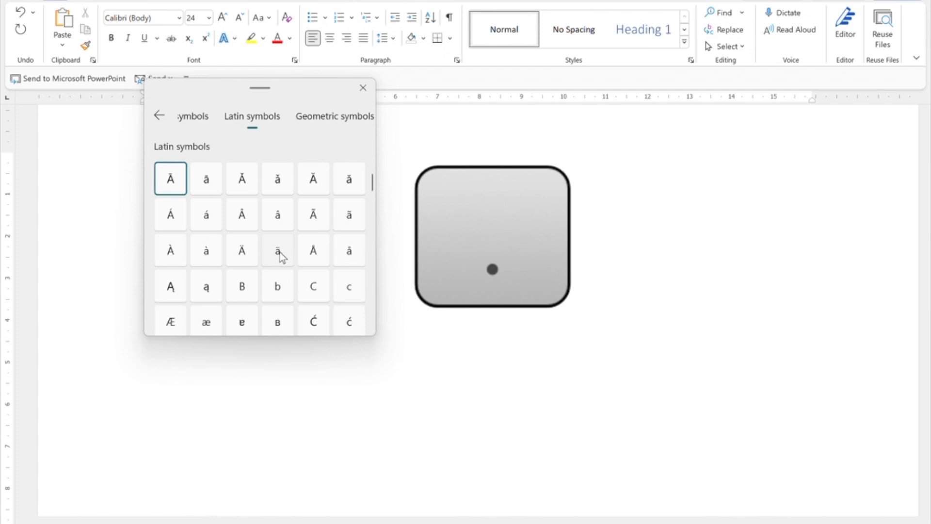
pyautogui.click(167, 116)
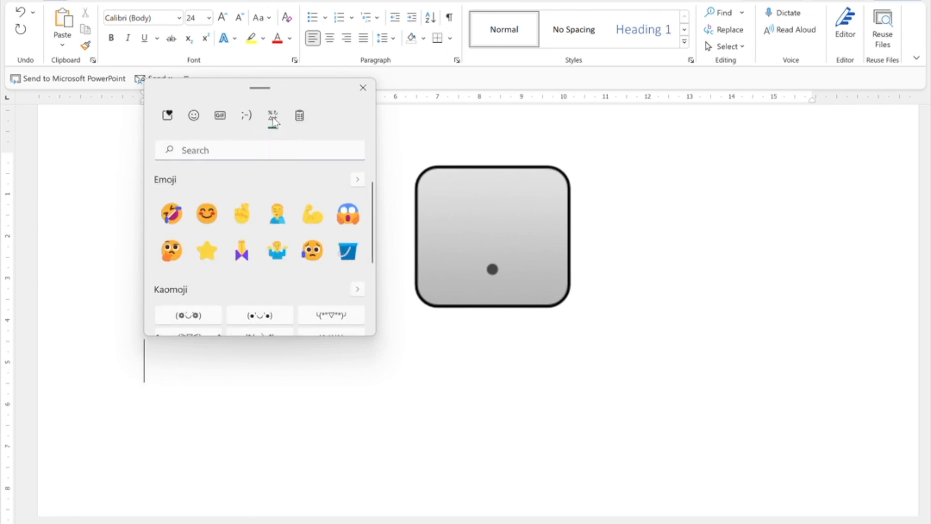
pyautogui.click(273, 115)
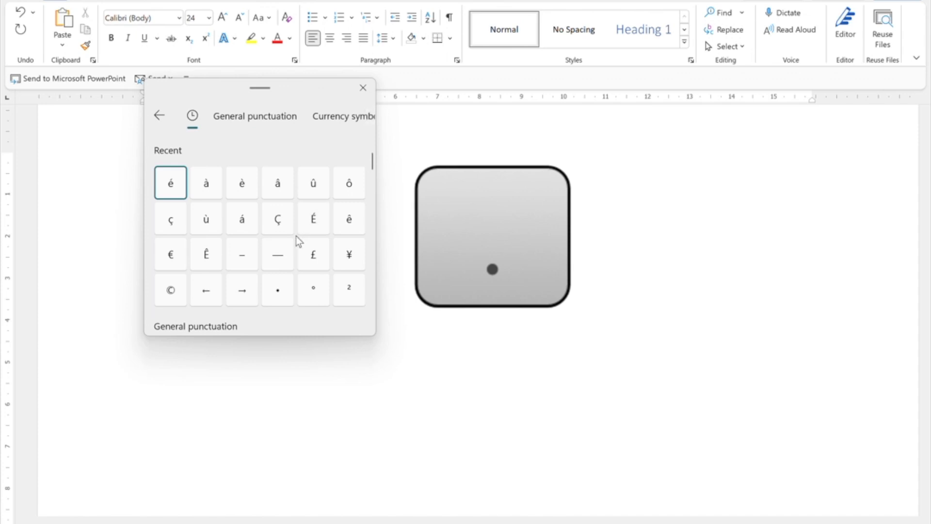
pyautogui.moveTo(302, 365)
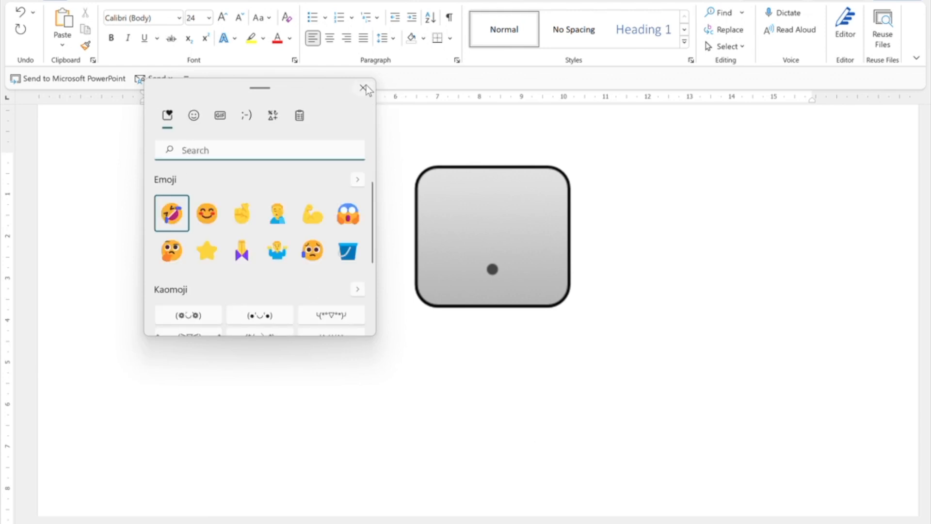
pyautogui.click(364, 87)
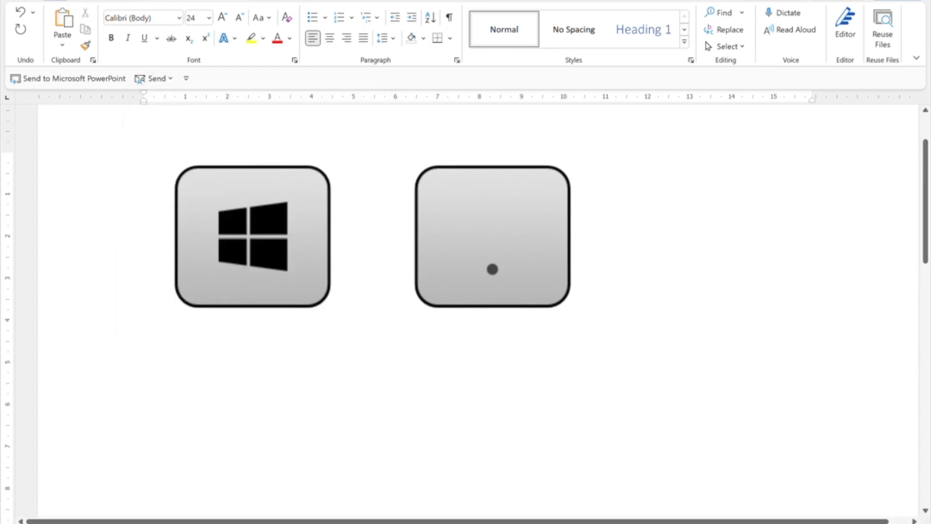
# Type È, è and é below the key pictures, then select é and è to copy.
pyautogui.write('È')
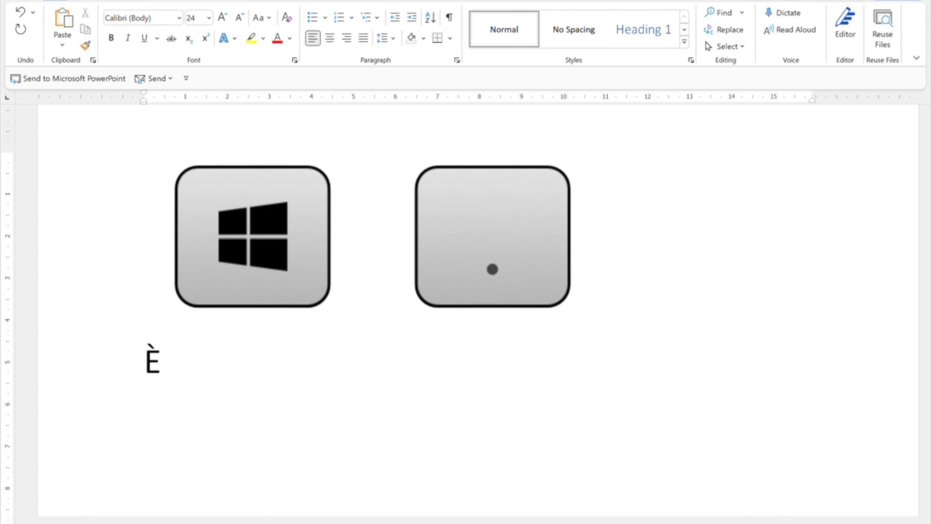
pyautogui.write('è')
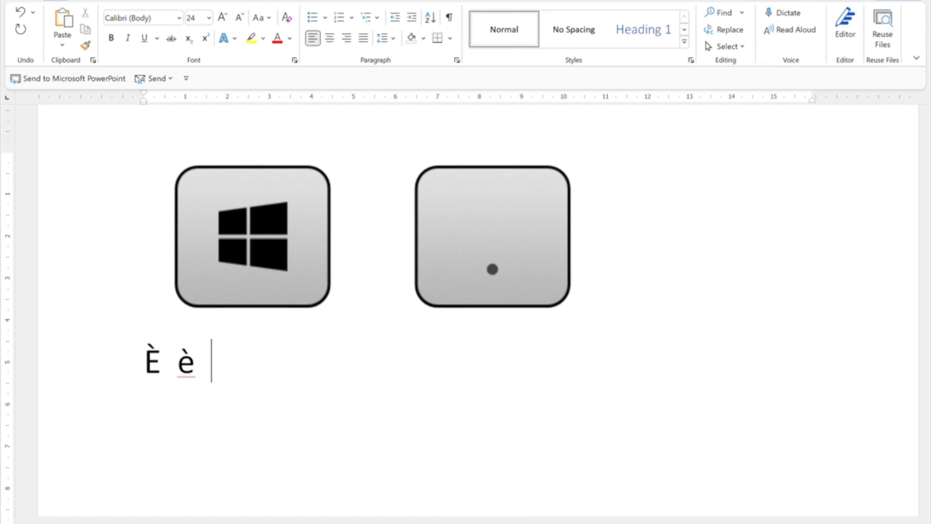
pyautogui.write('é')
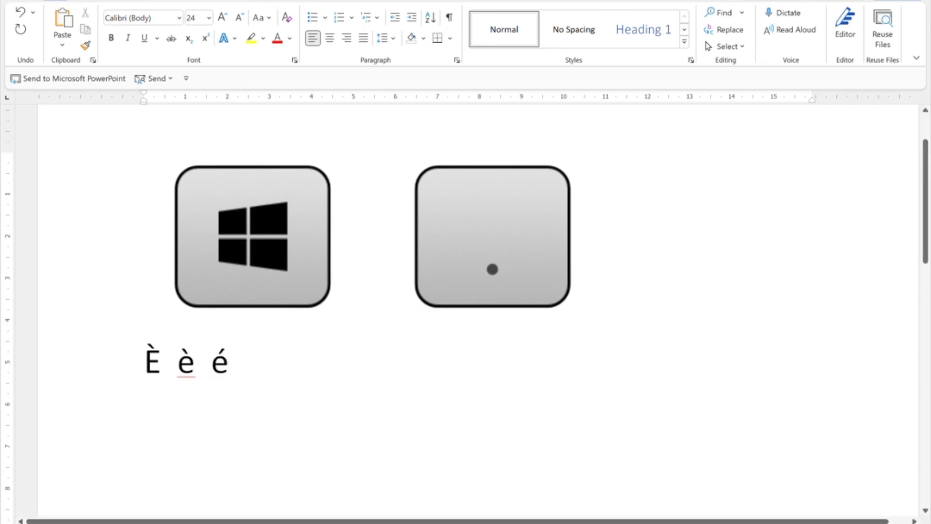
pyautogui.doubleClick(219, 360)
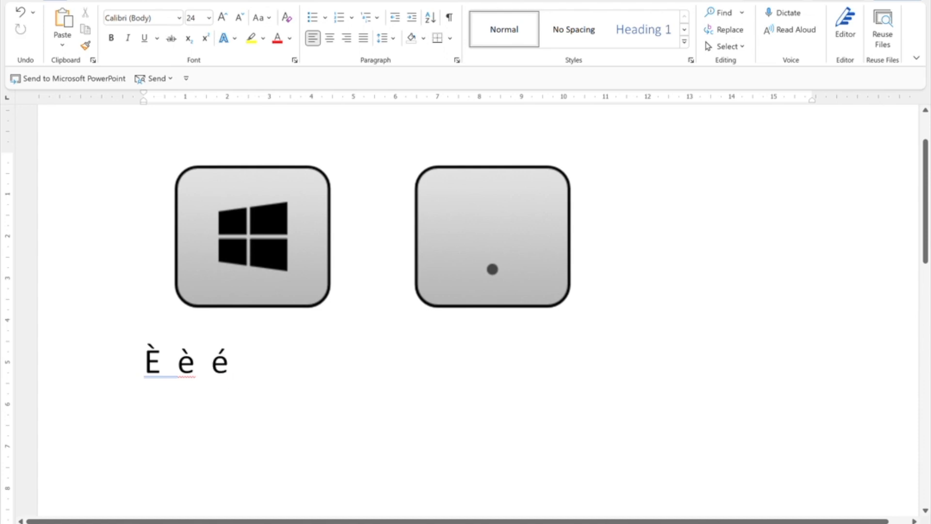
pyautogui.doubleClick(186, 360)
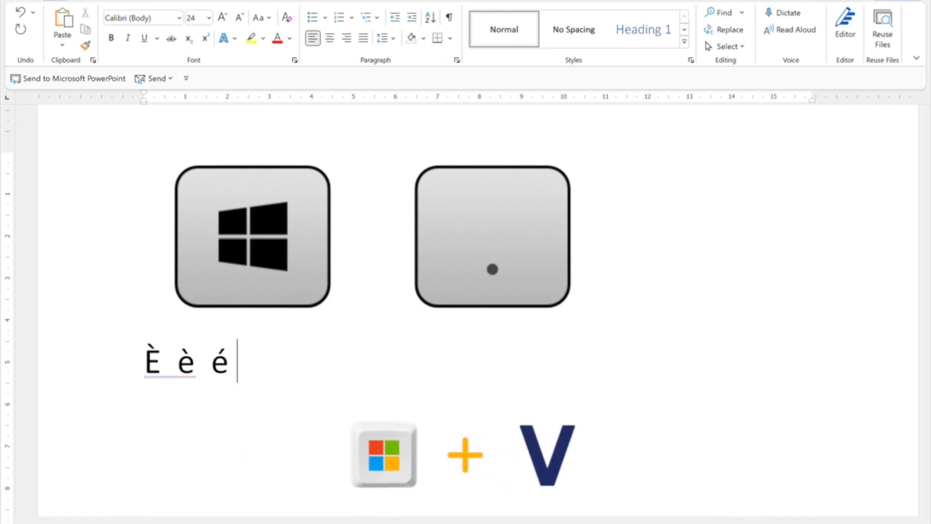
# Pin the copied è in the Win+V clipboard history, then dismiss and reopen the history.
pyautogui.press('win+v')
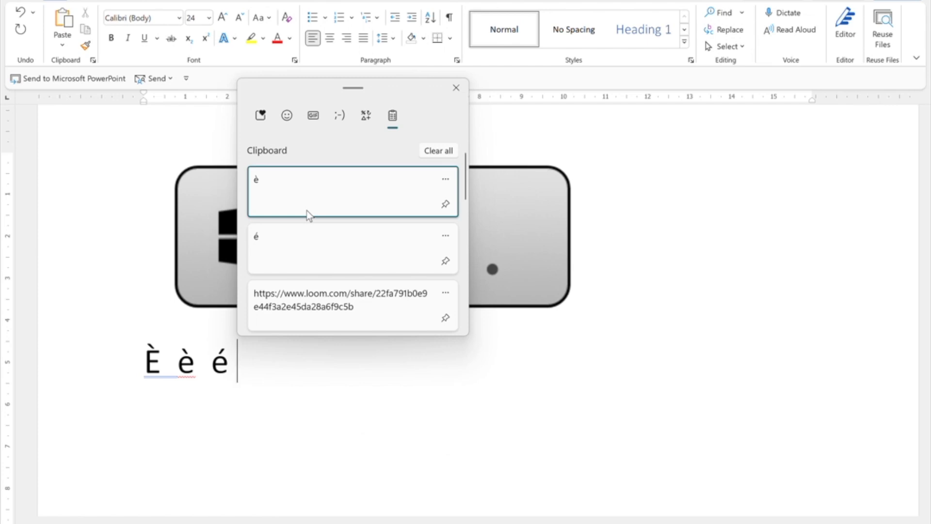
pyautogui.moveTo(445, 204)
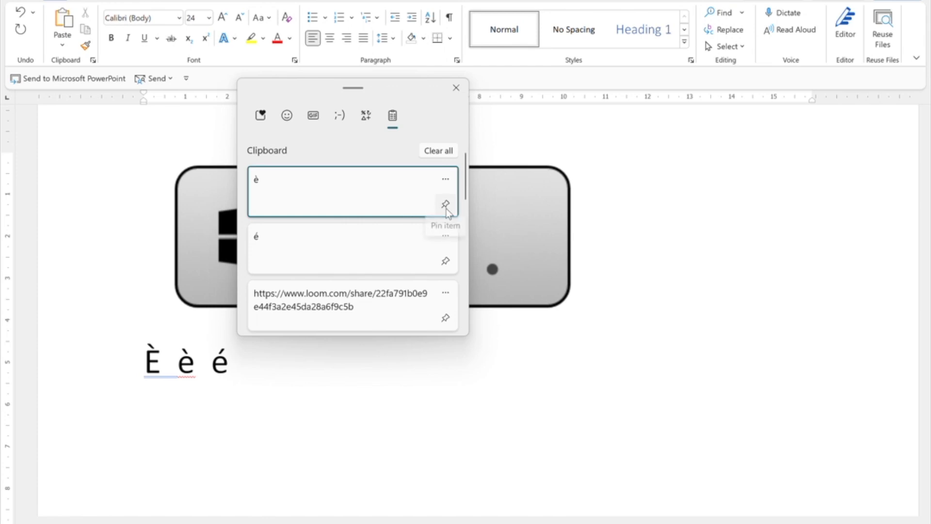
pyautogui.click(445, 204)
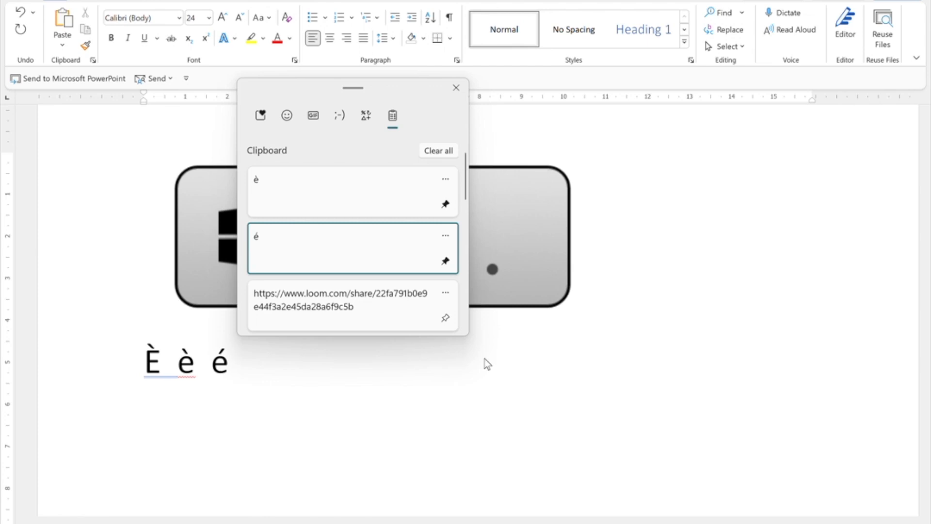
pyautogui.click(455, 87)
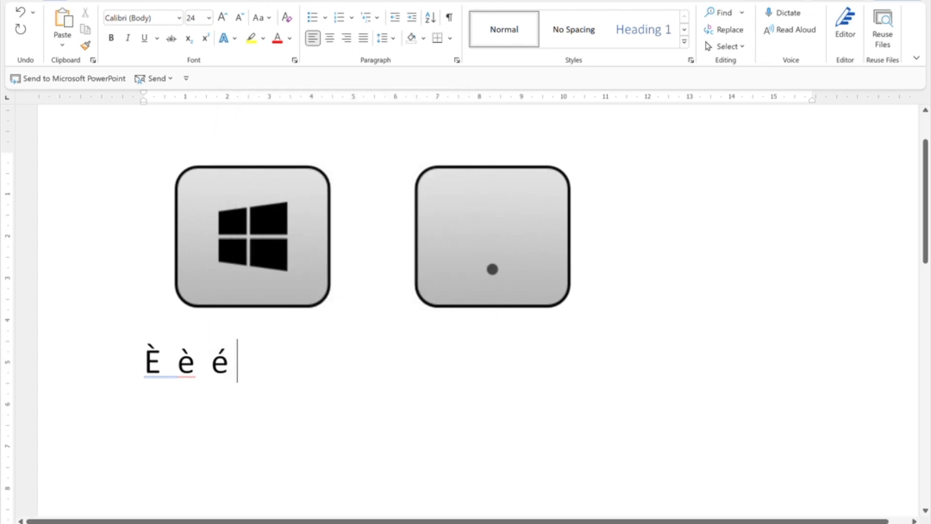
pyautogui.press('Win+v')
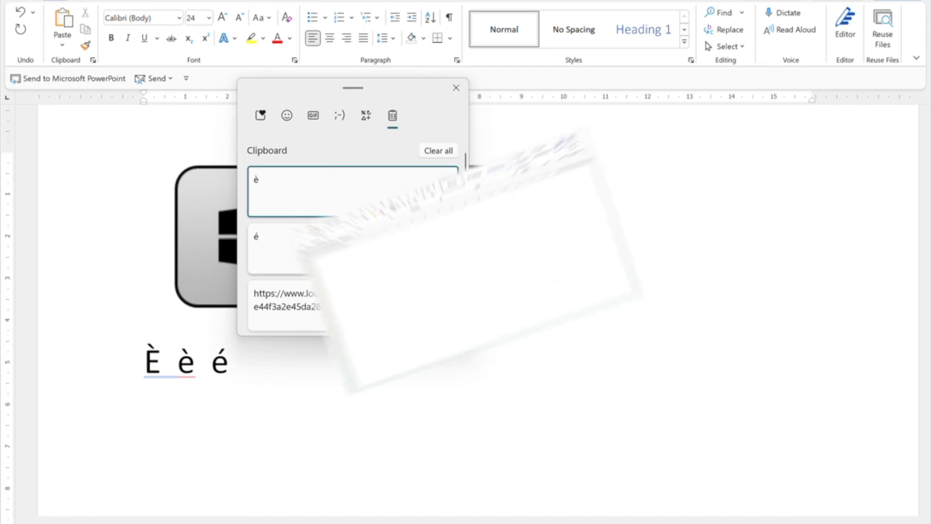
pyautogui.click(456, 88)
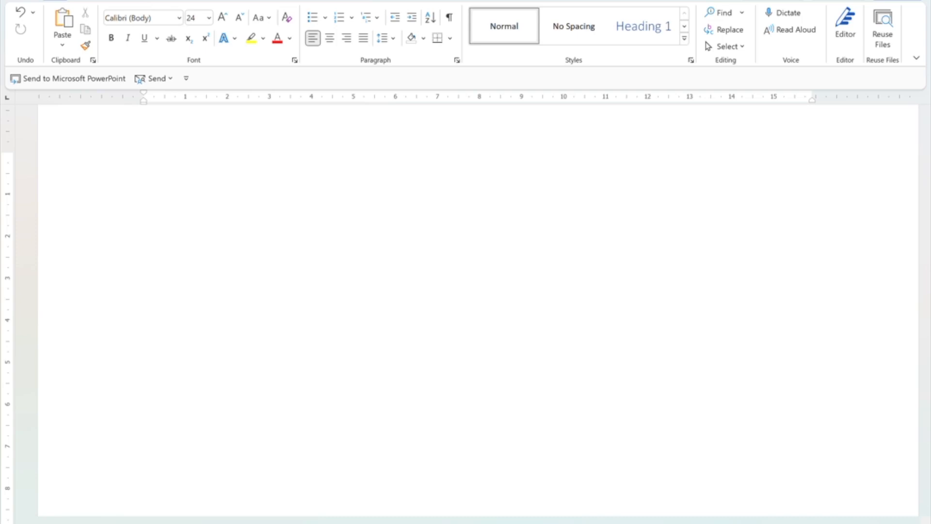
# On a blank page, use the touch keyboard to enter É and ë.
pyautogui.click(143, 233)
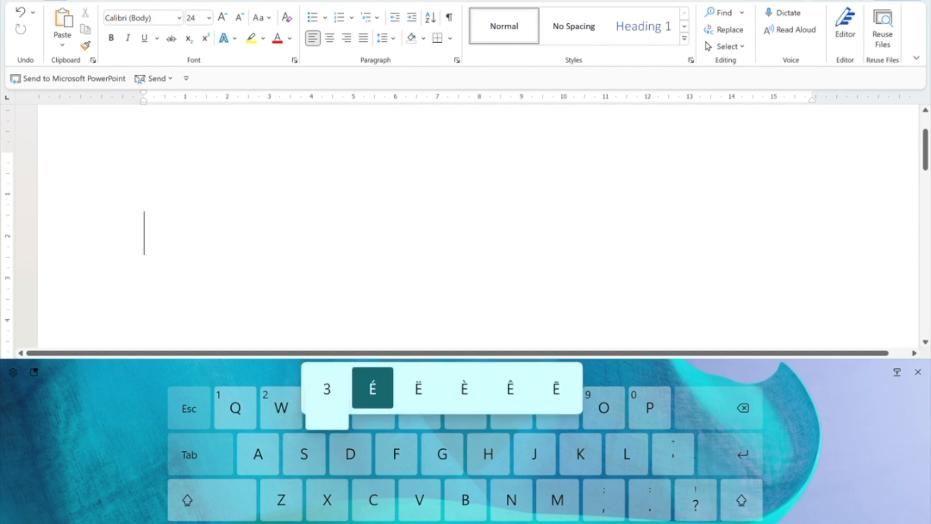
pyautogui.click(372, 388)
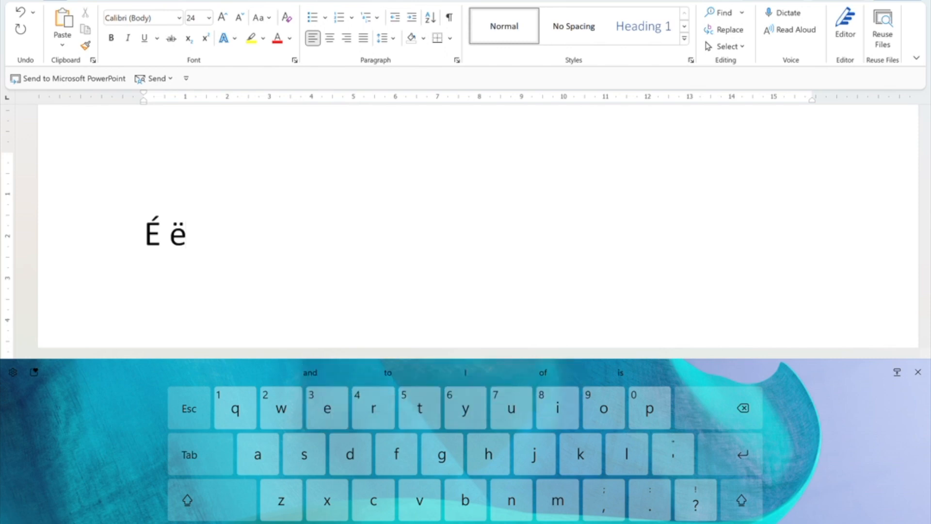
pyautogui.click(187, 233)
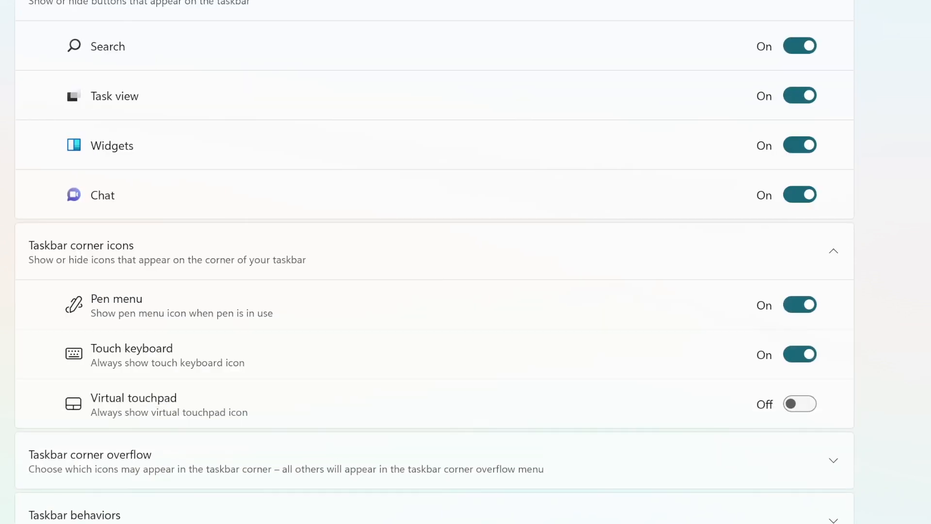
pyautogui.moveTo(125, 355)
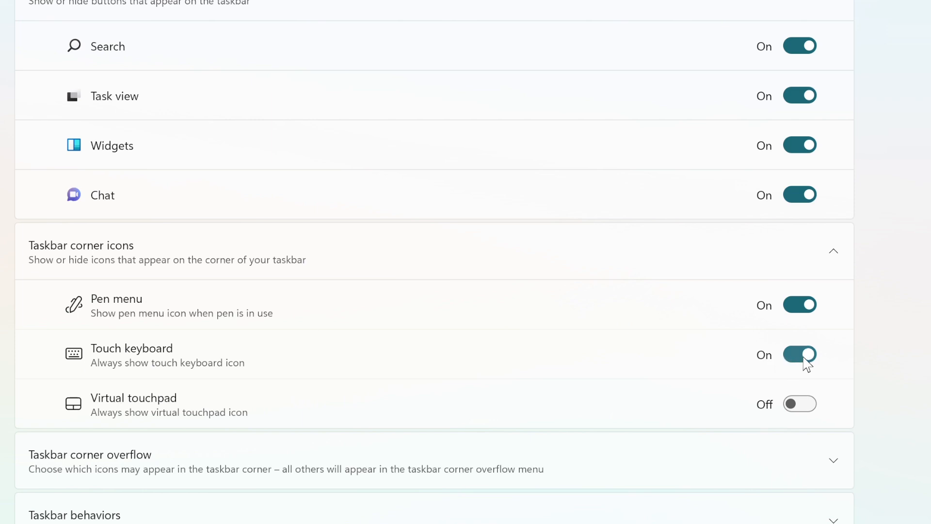
# Turn the Touch keyboard taskbar icon off and back on.
pyautogui.click(799, 354)
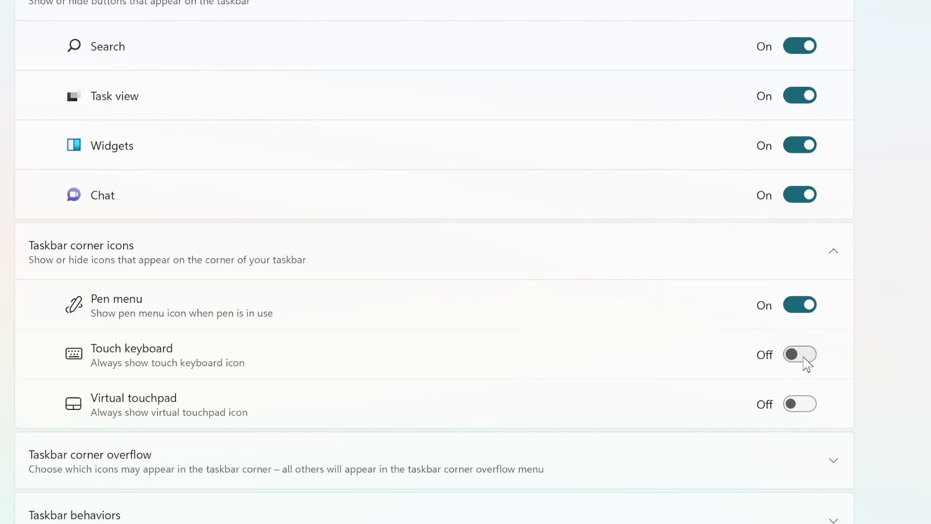
pyautogui.click(799, 354)
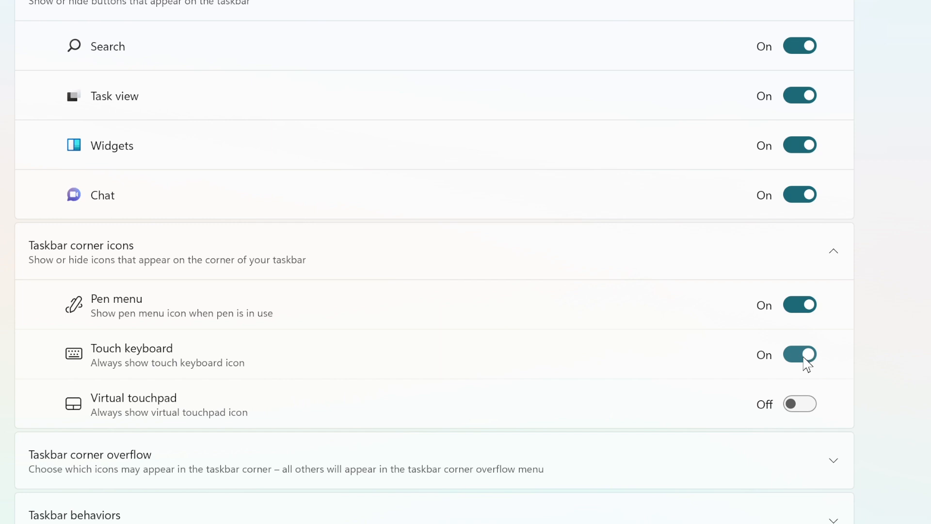
pyautogui.moveTo(653, 371)
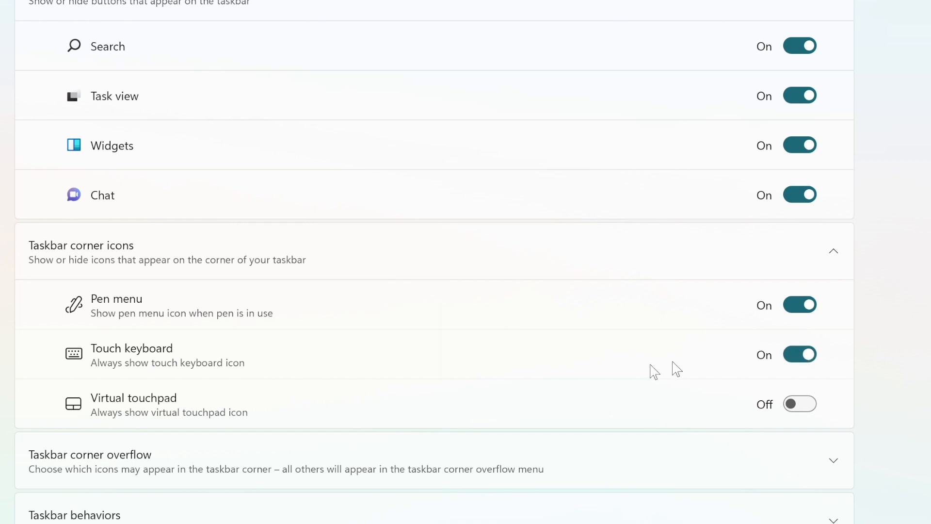